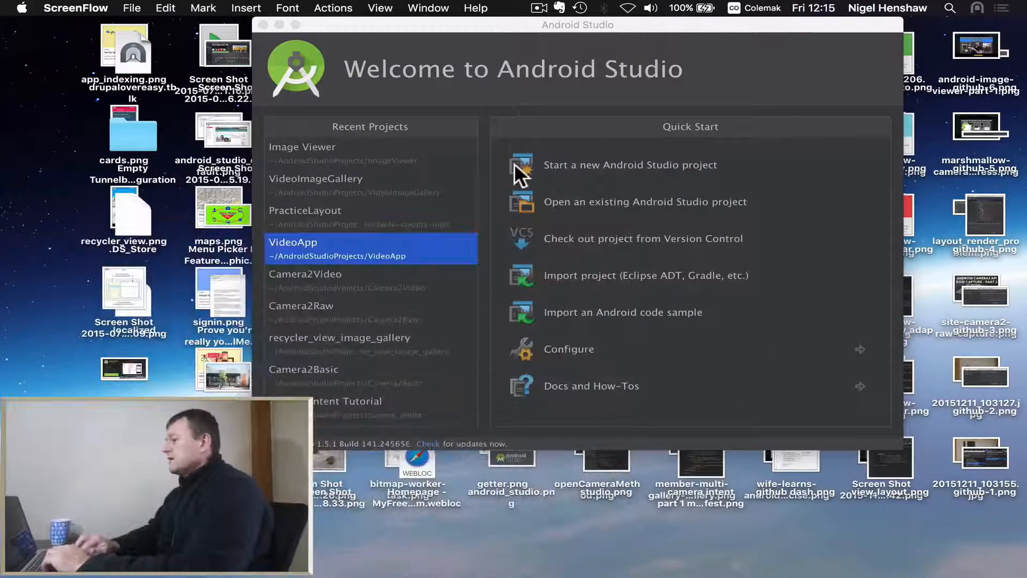
{"action": "mouse_move", "coordinate": [595, 172]}
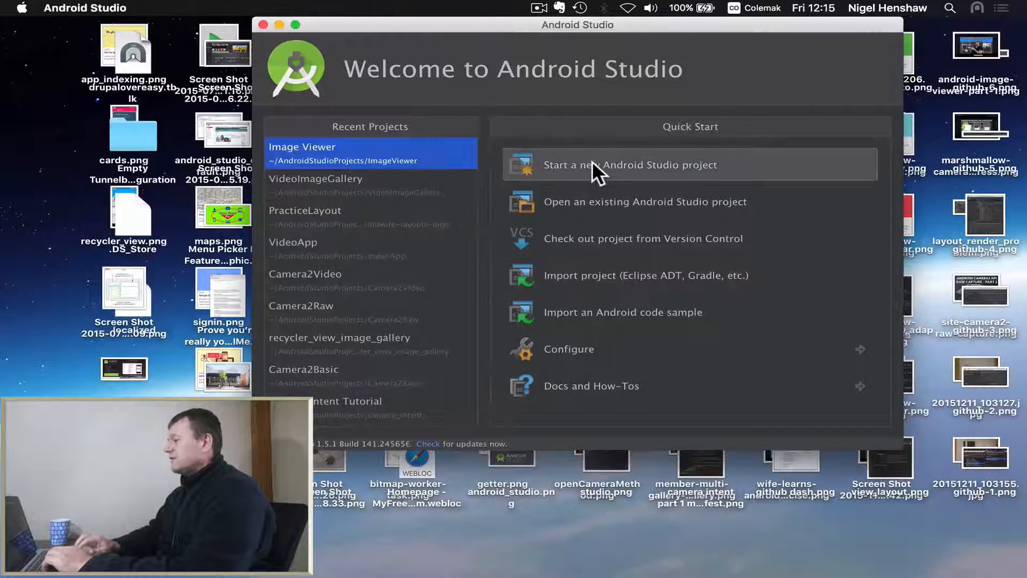
Start a new project named Camera2 Video Image and continue to the Target Android Devices page
{"action": "left_click", "coordinate": [631, 165]}
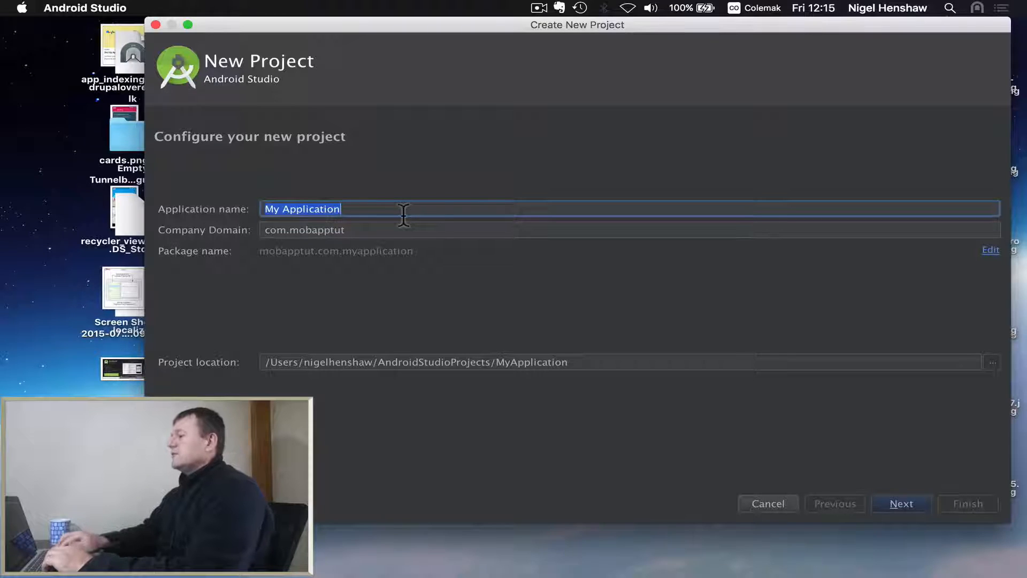
{"action": "type", "text": "Camera2 Video"}
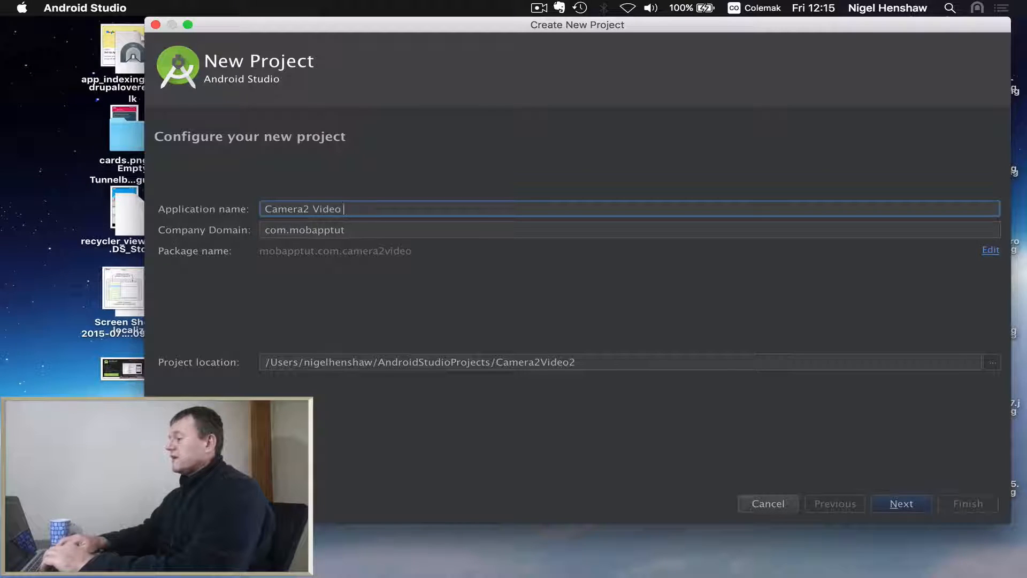
{"action": "type", "text": "Imaeg"}
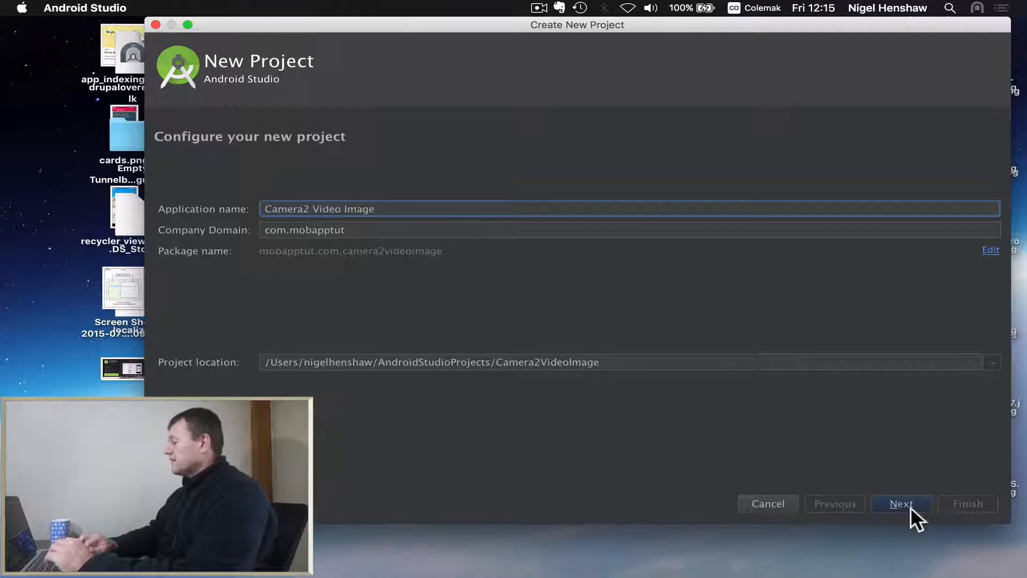
{"action": "left_click", "coordinate": [902, 504]}
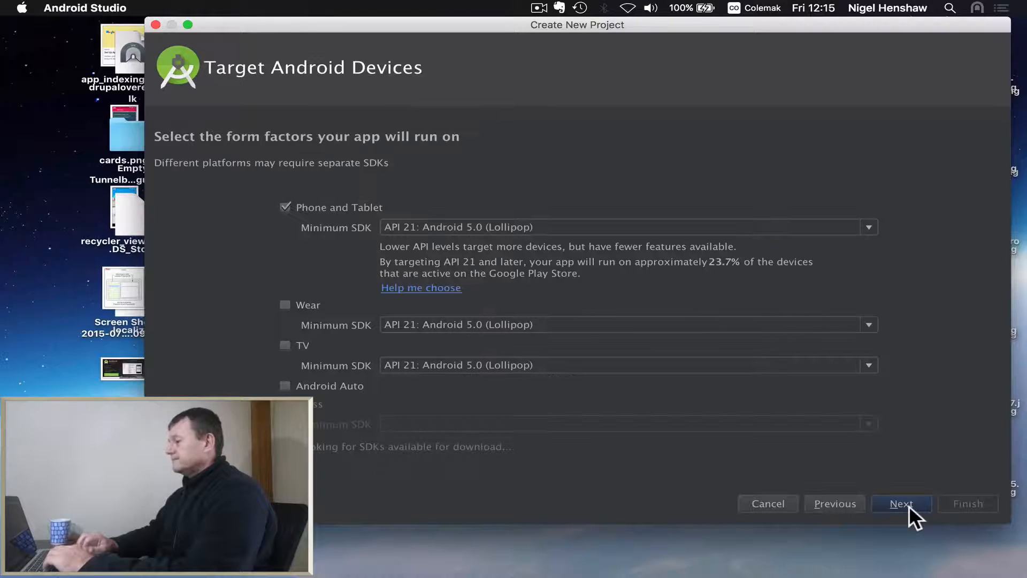
{"action": "mouse_move", "coordinate": [922, 307]}
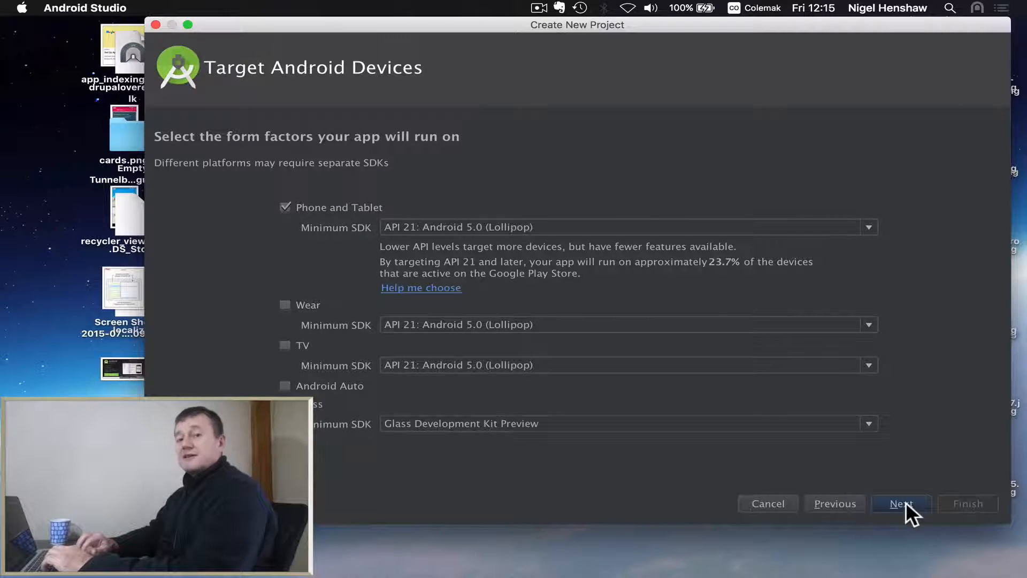
Choose Empty Activity, name it Camera2VideoImageActivity and finish creating the project
{"action": "left_click", "coordinate": [901, 503]}
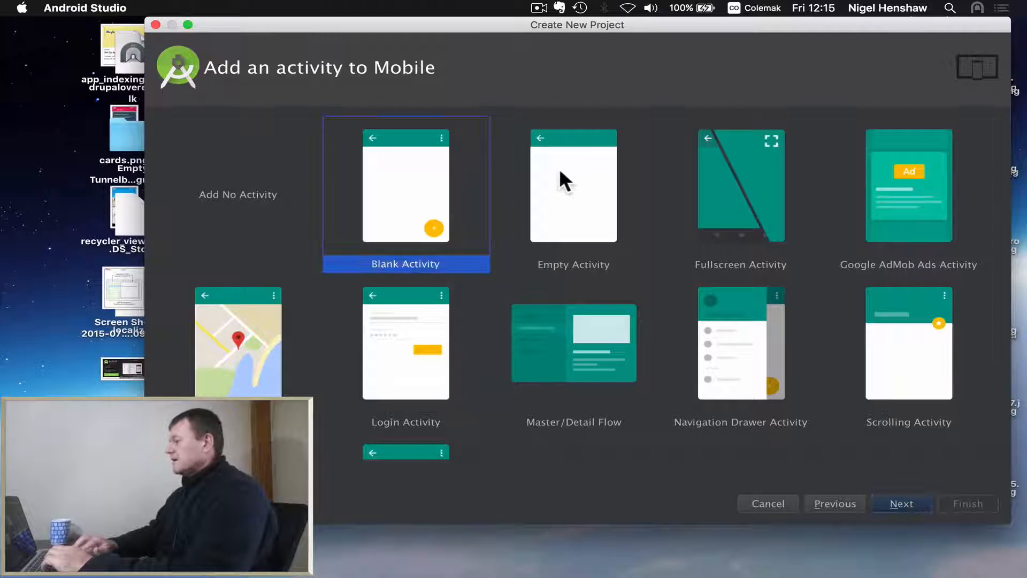
{"action": "left_click", "coordinate": [573, 185]}
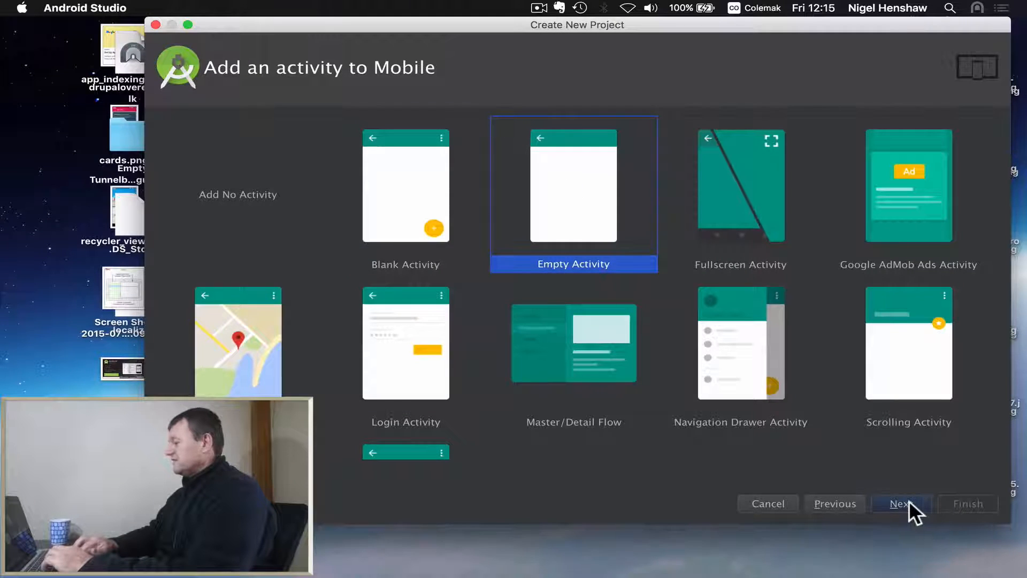
{"action": "left_click", "coordinate": [901, 504]}
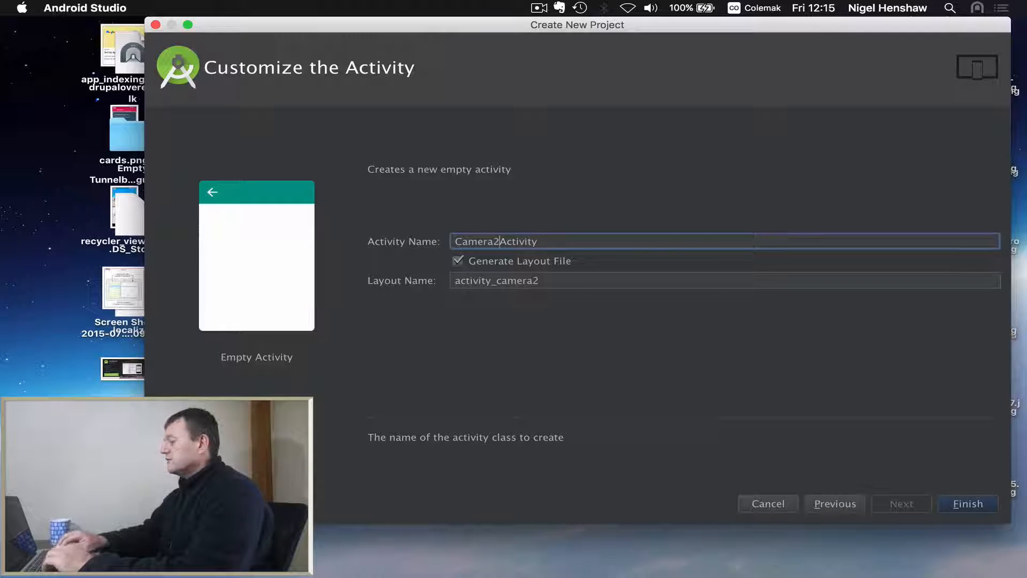
{"action": "type", "text": "Video"}
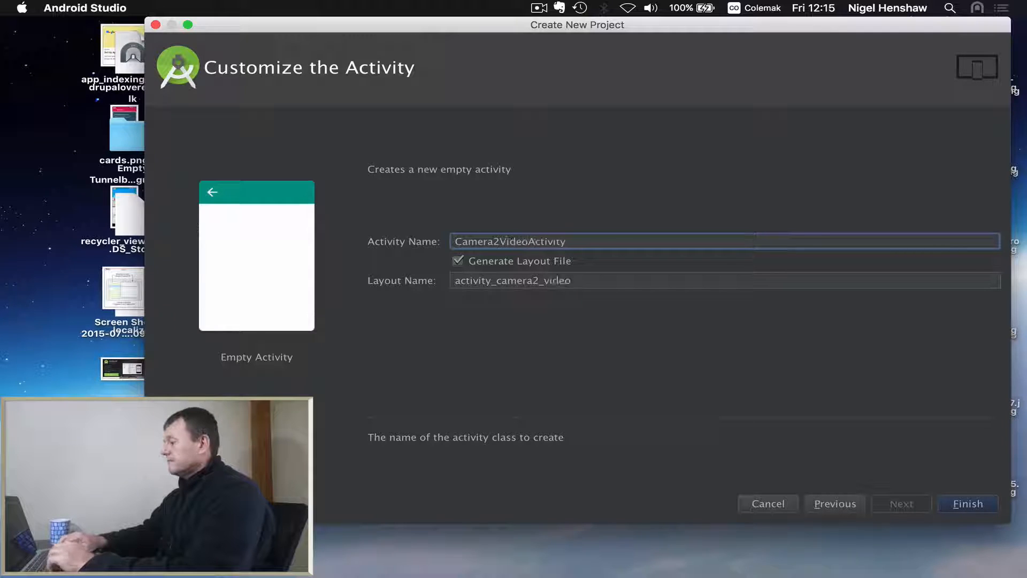
{"action": "type", "text": "Image"}
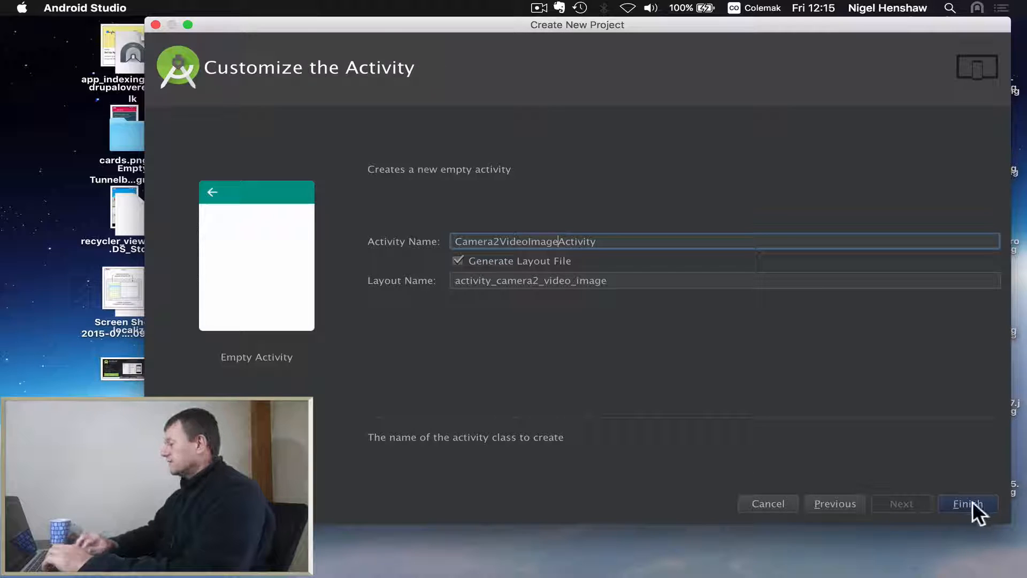
{"action": "left_click", "coordinate": [968, 503]}
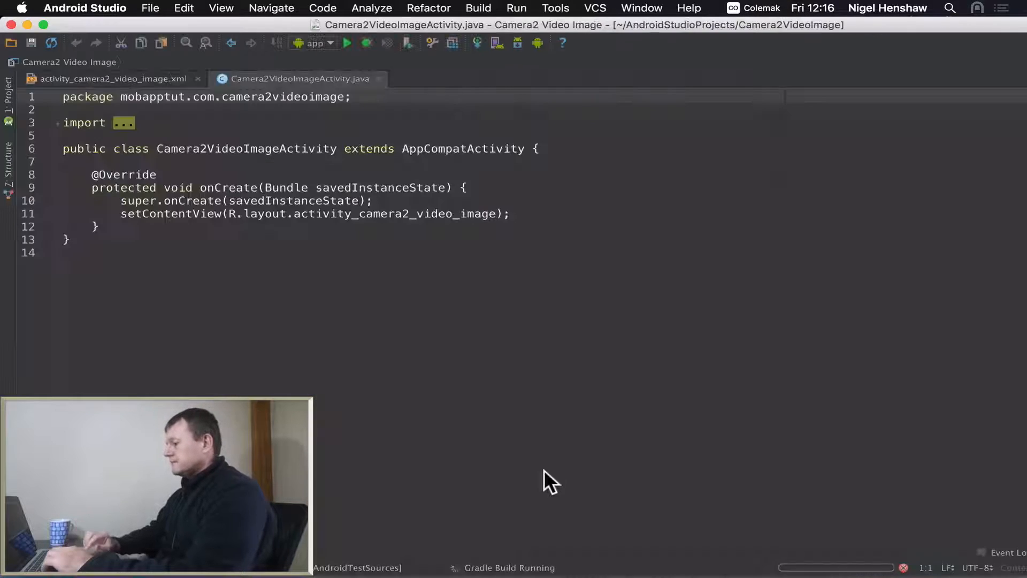
Show the project tree, view activity_camera2_video_image.xml in Design mode and expand res/values
{"action": "left_click", "coordinate": [7, 97]}
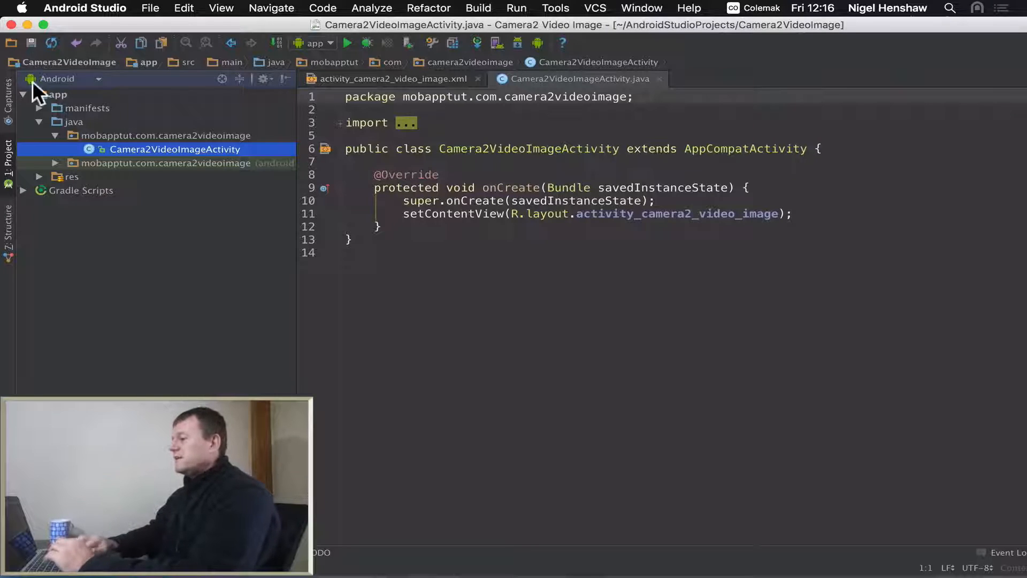
{"action": "mouse_move", "coordinate": [44, 190]}
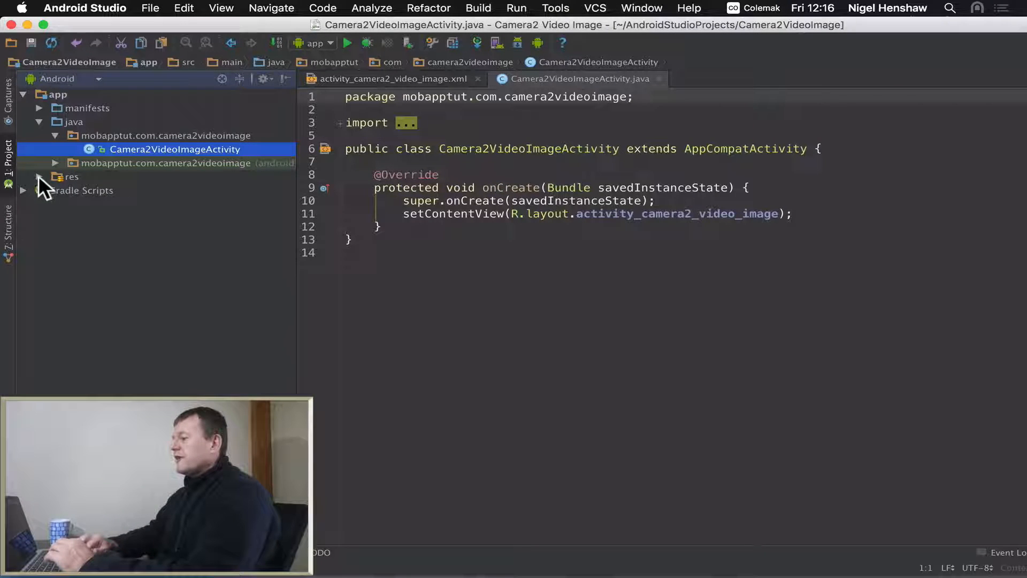
{"action": "left_click", "coordinate": [43, 177]}
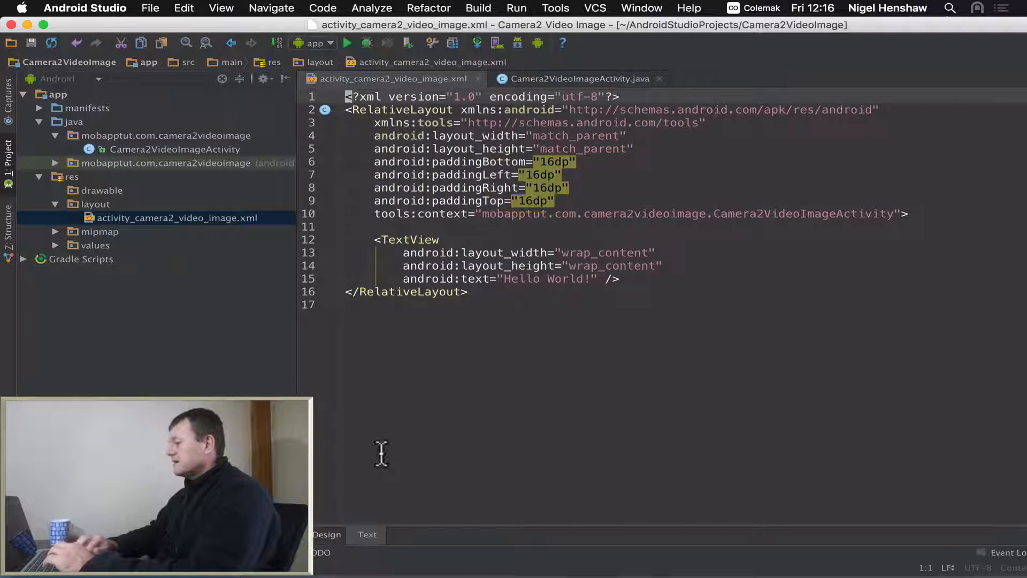
{"action": "left_click", "coordinate": [330, 535]}
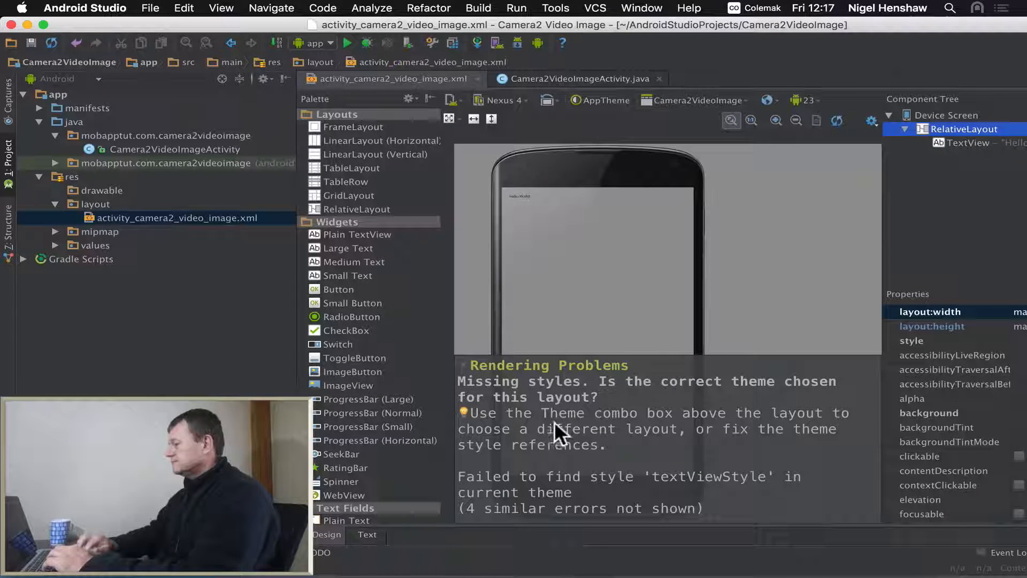
{"action": "mouse_move", "coordinate": [670, 372]}
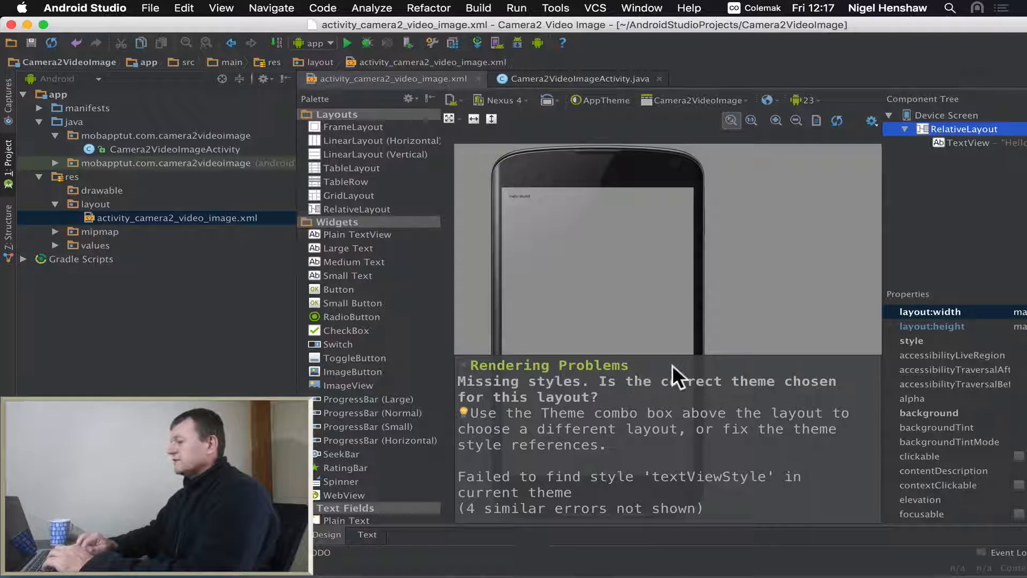
{"action": "mouse_move", "coordinate": [238, 168]}
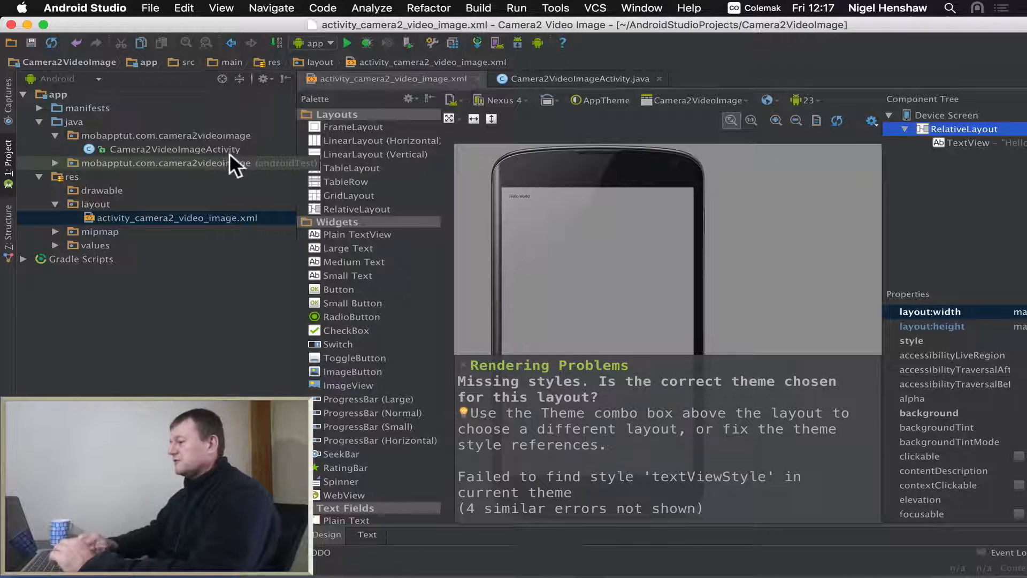
{"action": "left_click", "coordinate": [55, 245]}
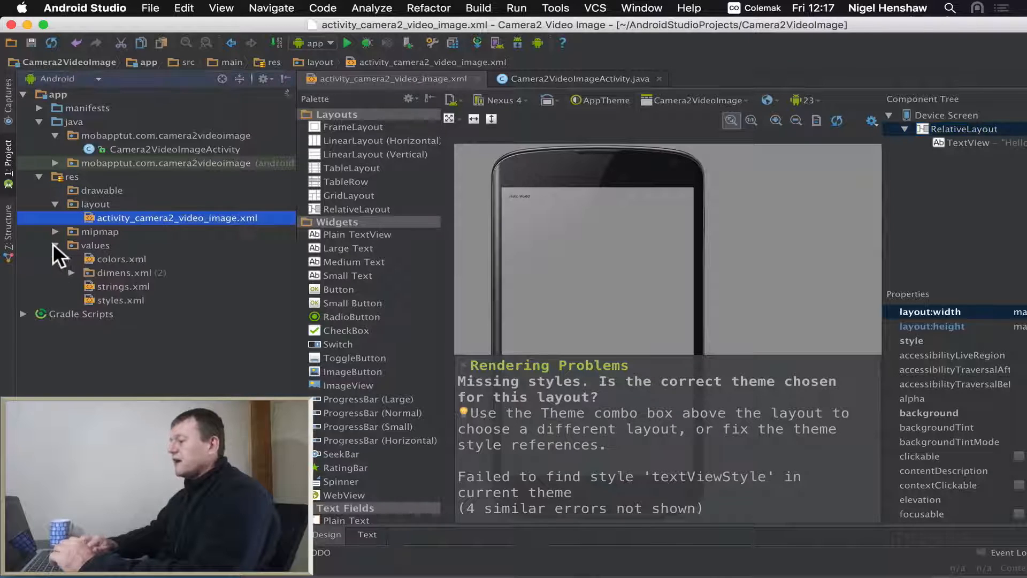
In styles.xml prefix the AppTheme parent with 'Base.', re-render the layout and remove the Hello World TextView
{"action": "double_click", "coordinate": [121, 300]}
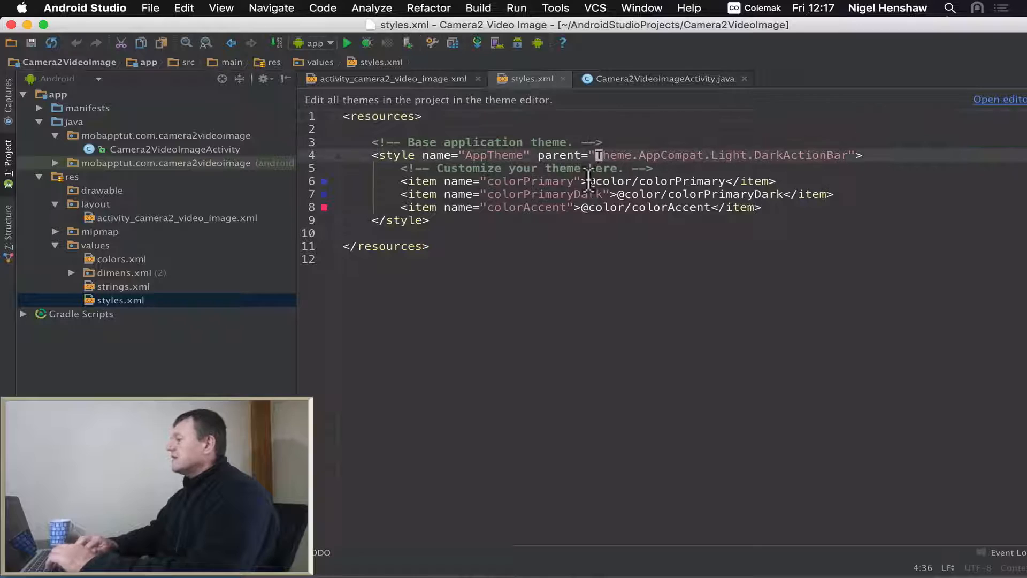
{"action": "type", "text": "Base."}
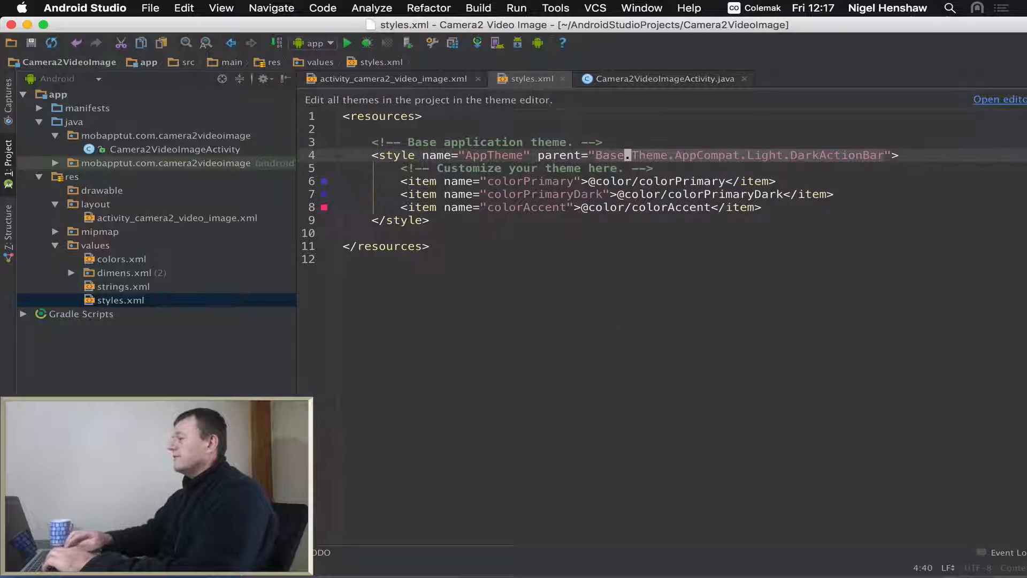
{"action": "left_click", "coordinate": [393, 78]}
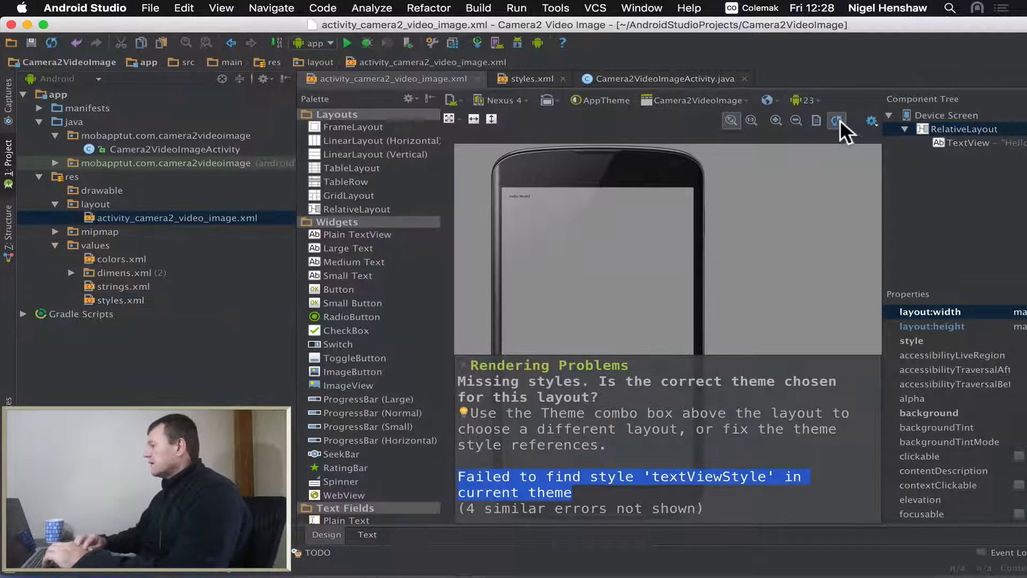
{"action": "mouse_move", "coordinate": [838, 120]}
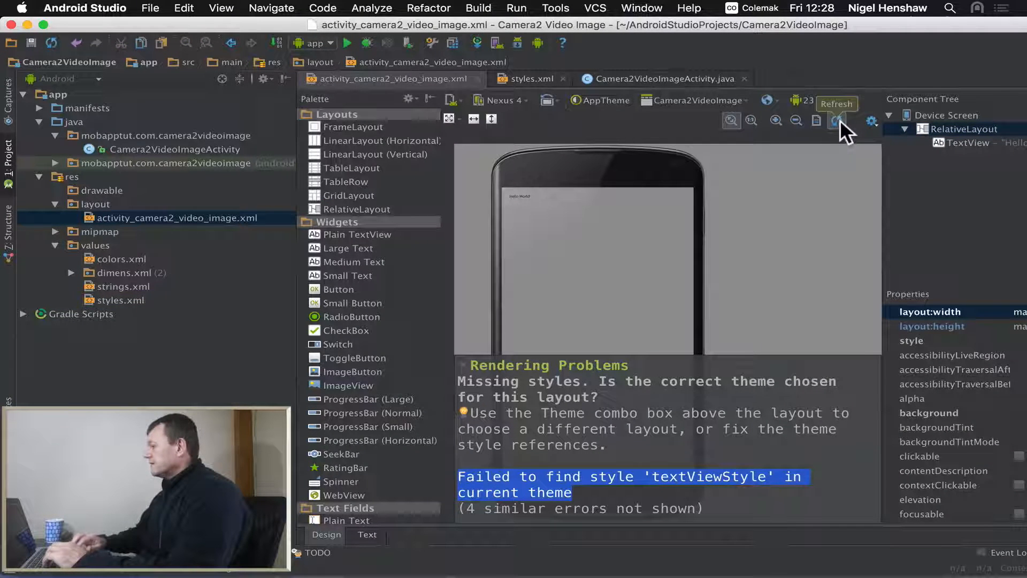
{"action": "left_click", "coordinate": [837, 121]}
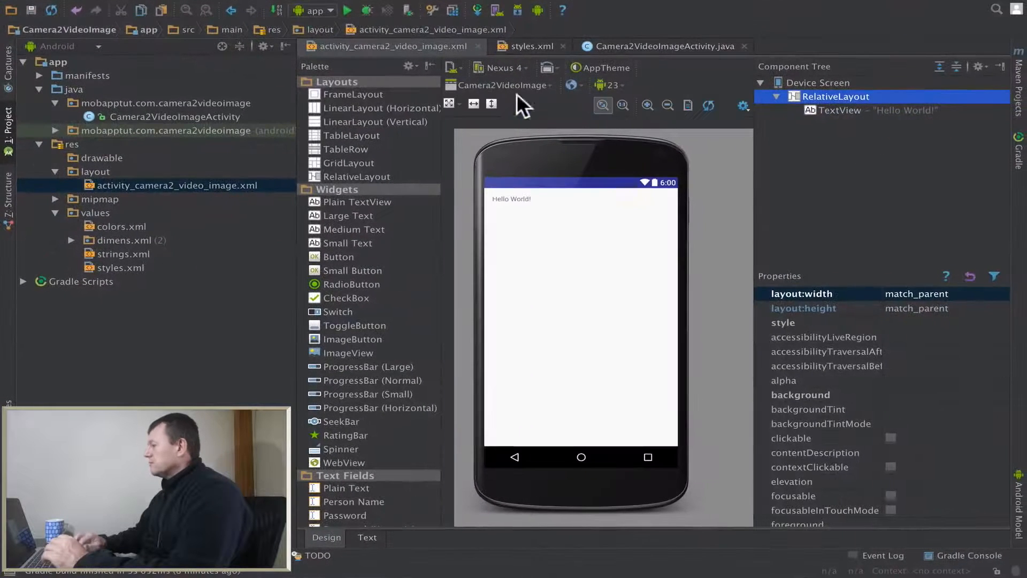
{"action": "left_click", "coordinate": [877, 111]}
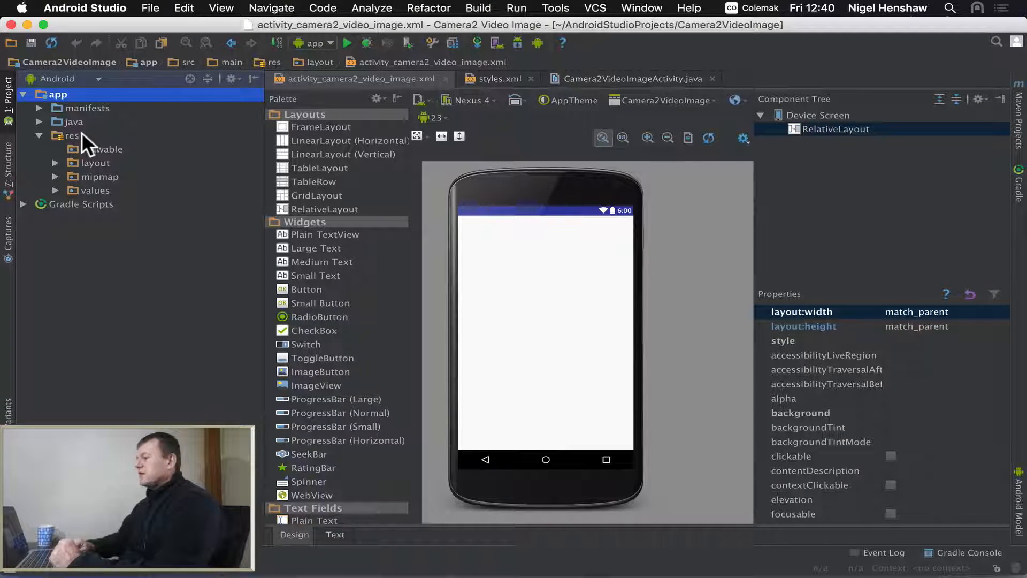
{"action": "mouse_move", "coordinate": [79, 148]}
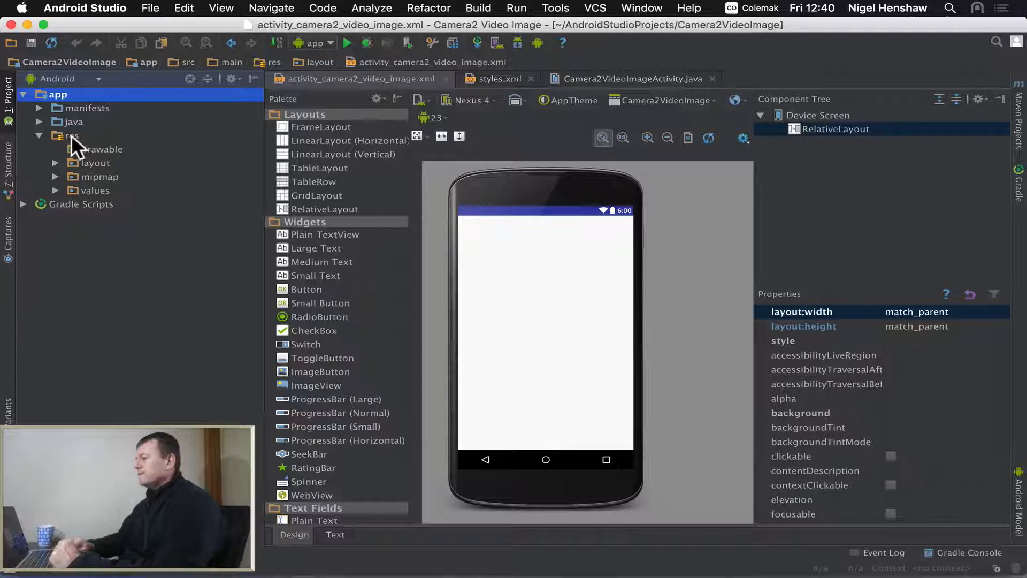
From the res folder's context menu choose New > Image Asset to launch Asset Studio
{"action": "right_click", "coordinate": [64, 135]}
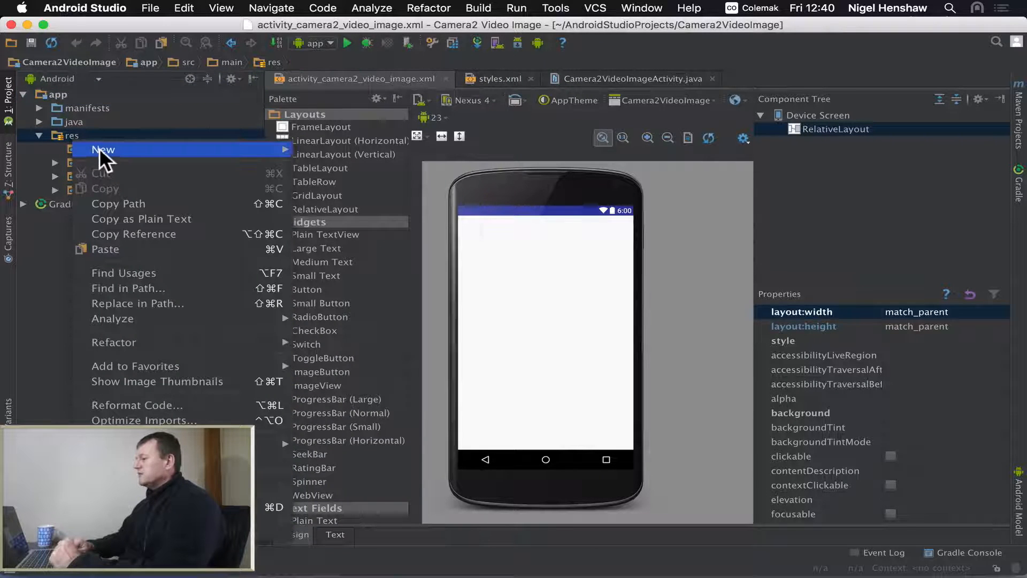
{"action": "mouse_move", "coordinate": [102, 149]}
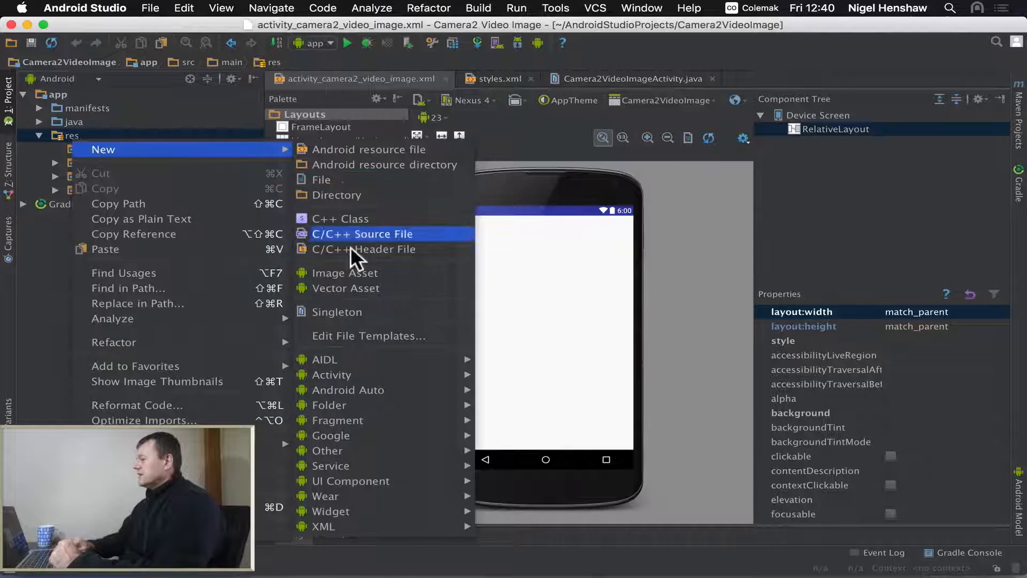
{"action": "mouse_move", "coordinate": [399, 273]}
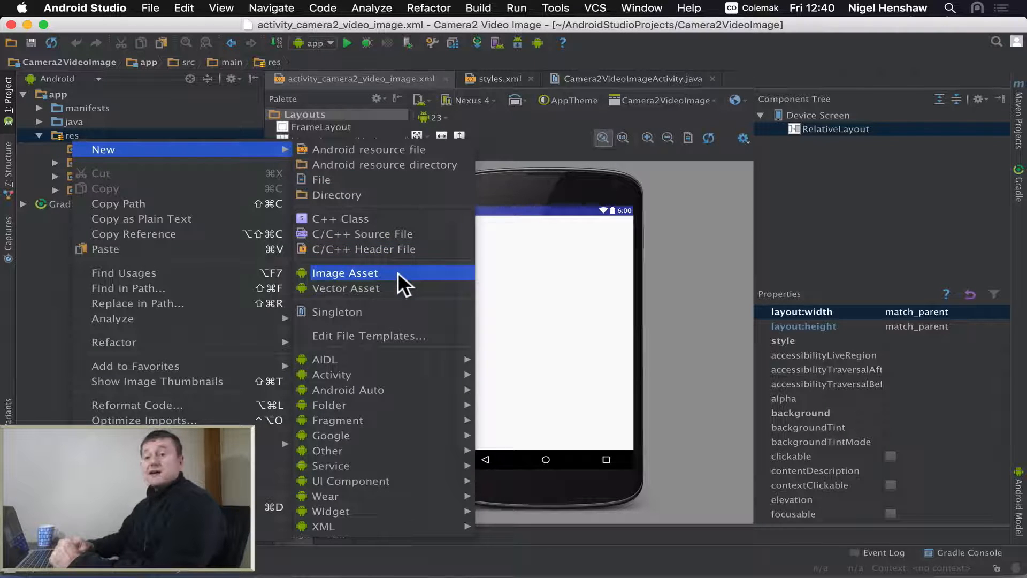
{"action": "left_click", "coordinate": [345, 273]}
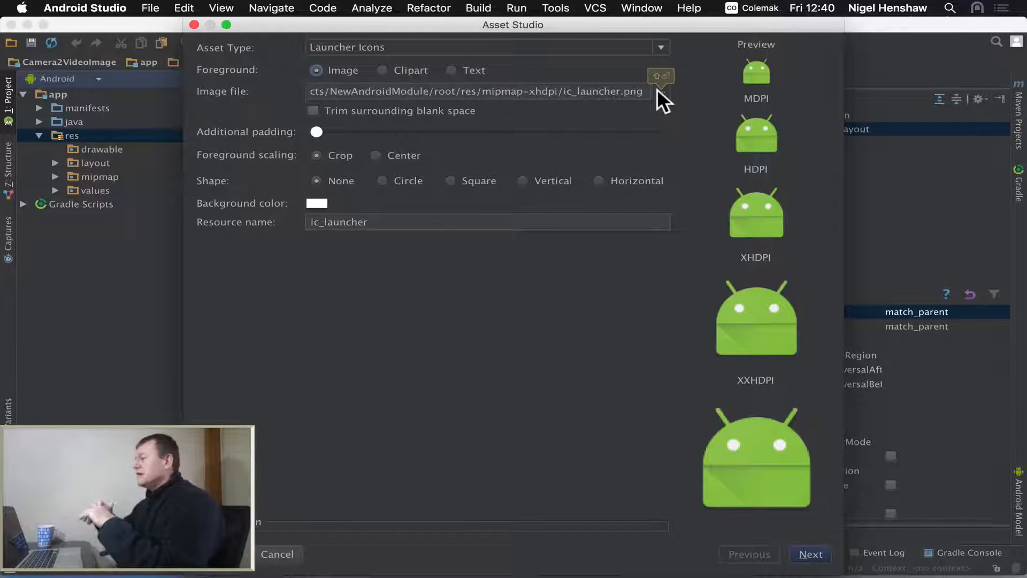
{"action": "mouse_move", "coordinate": [727, 312]}
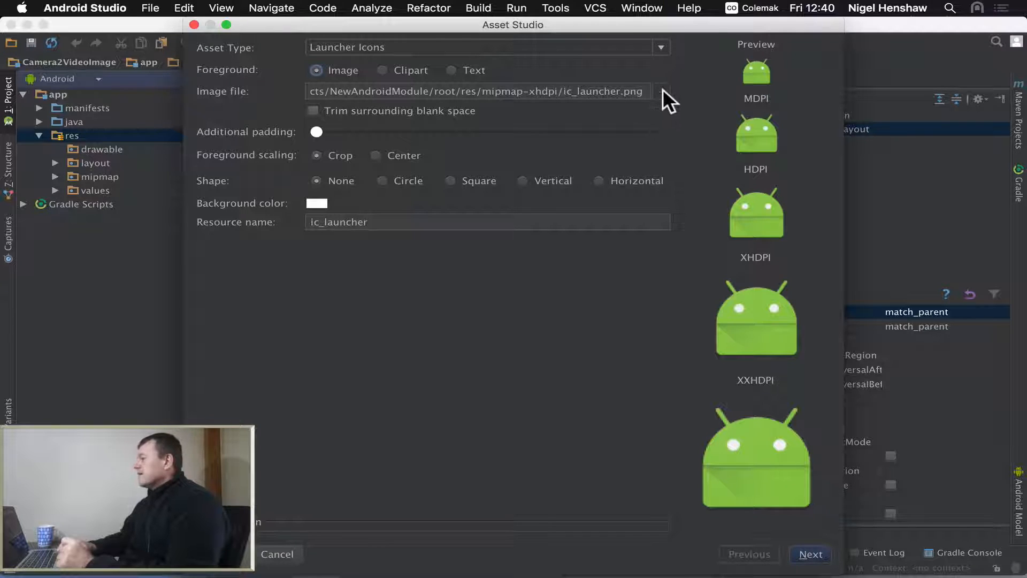
Browse for the asset's source image file from Asset Studio
{"action": "left_click", "coordinate": [662, 91]}
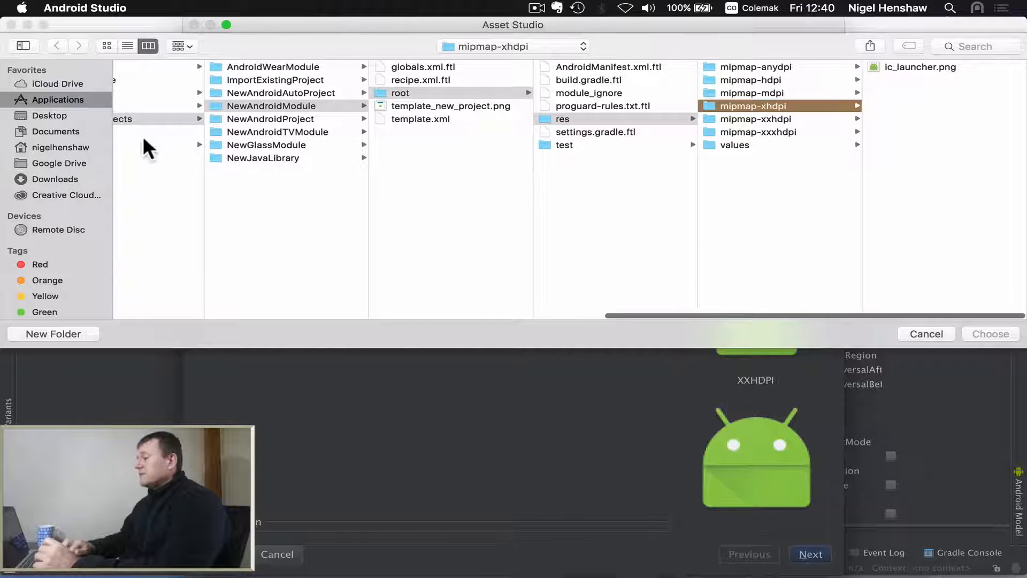
Navigate home > adt-bundle > sdk > platforms > android-23 > data > res in the file chooser
{"action": "left_click", "coordinate": [58, 147]}
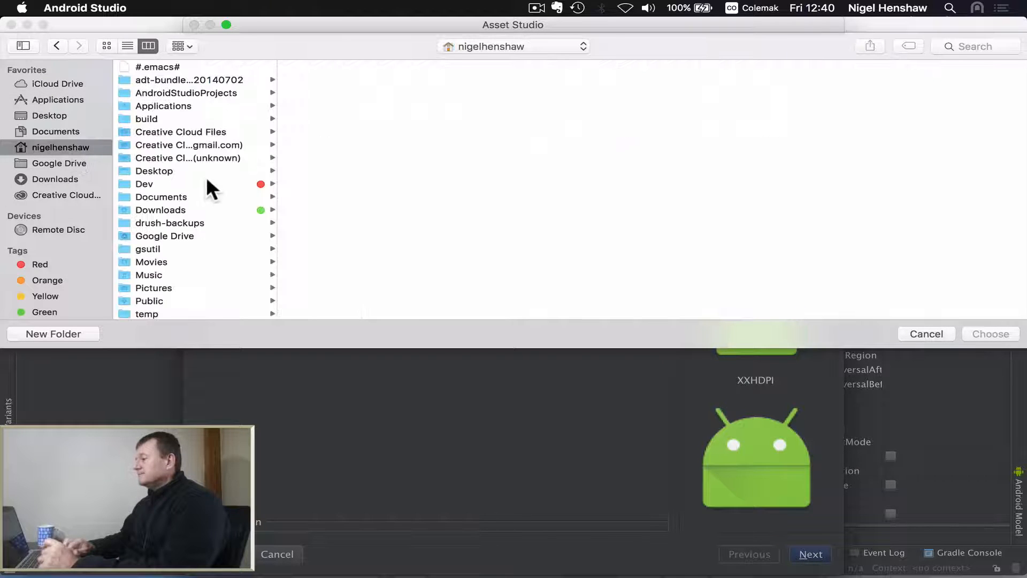
{"action": "mouse_move", "coordinate": [172, 190]}
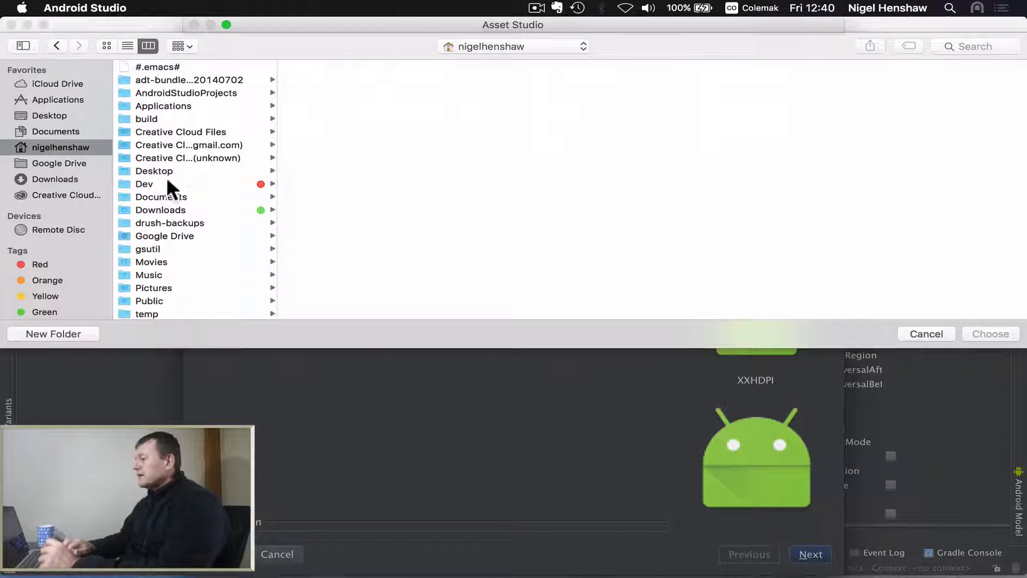
{"action": "mouse_move", "coordinate": [193, 102]}
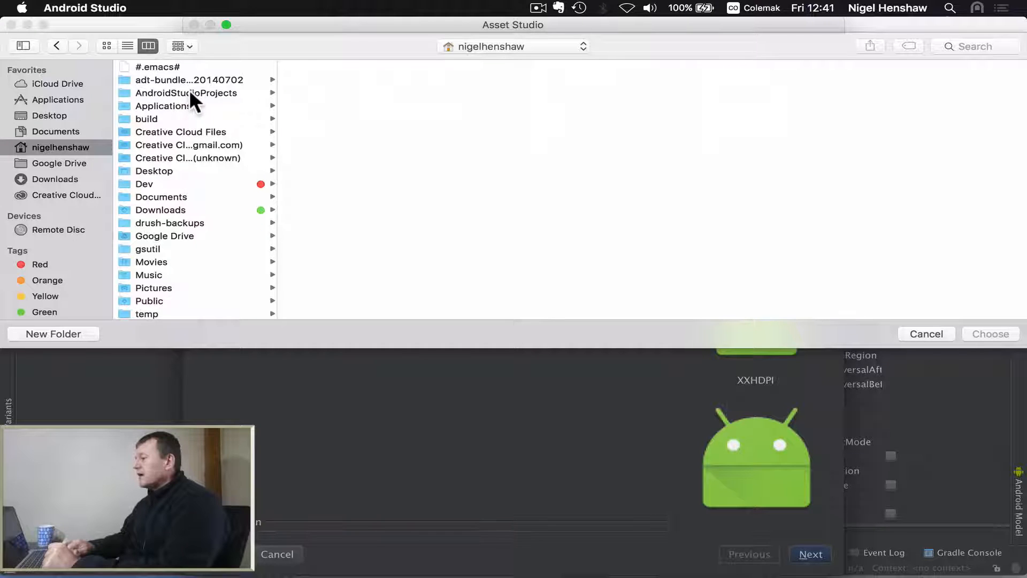
{"action": "left_click", "coordinate": [186, 80]}
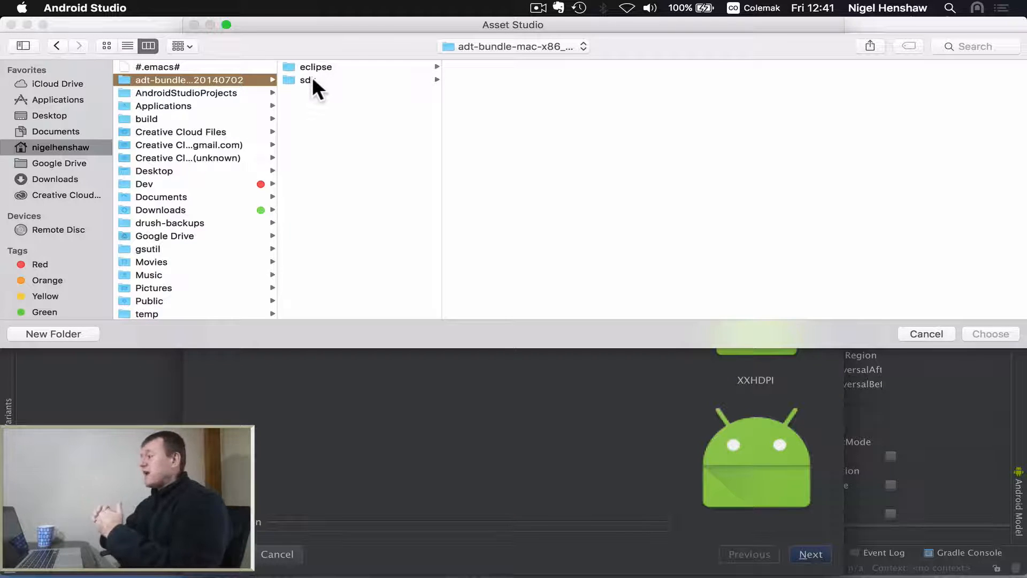
{"action": "left_click", "coordinate": [306, 80]}
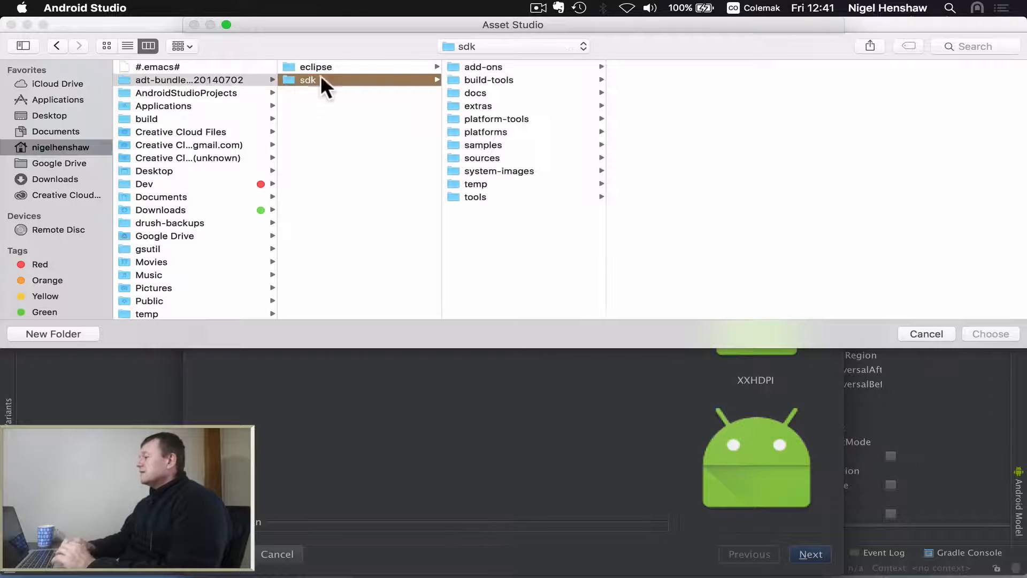
{"action": "left_click", "coordinate": [486, 132]}
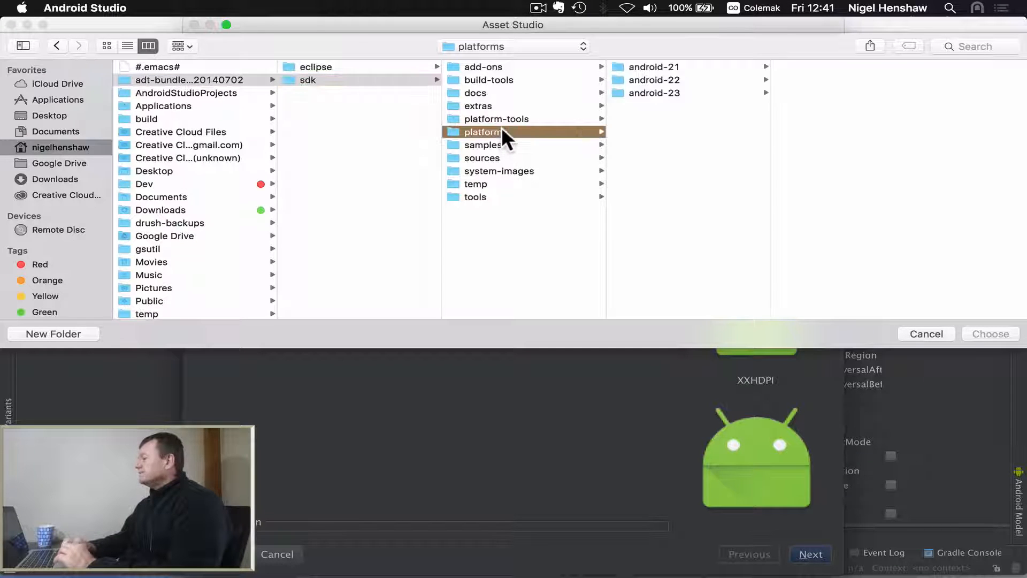
{"action": "left_click", "coordinate": [655, 92]}
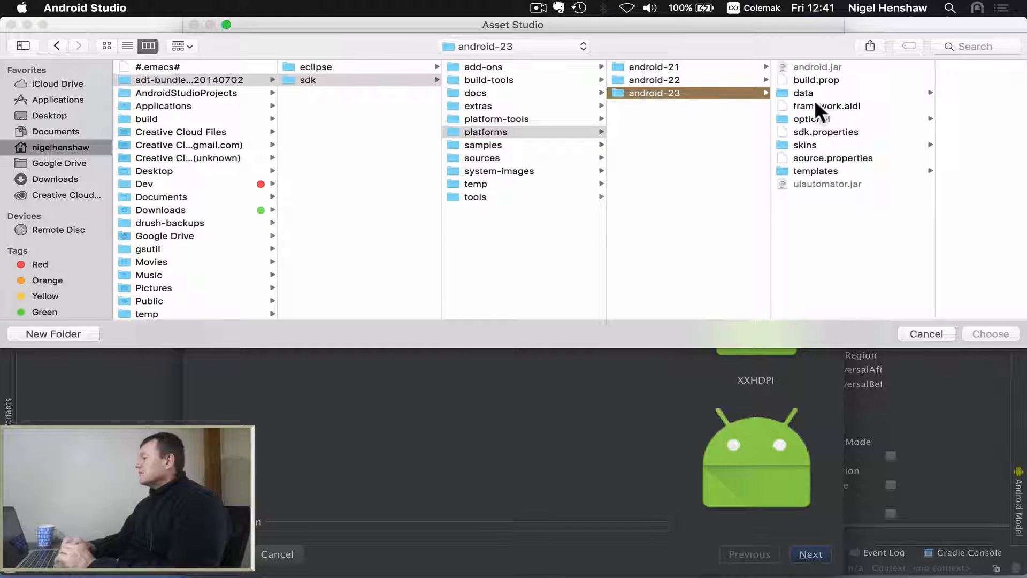
{"action": "left_click", "coordinate": [803, 93]}
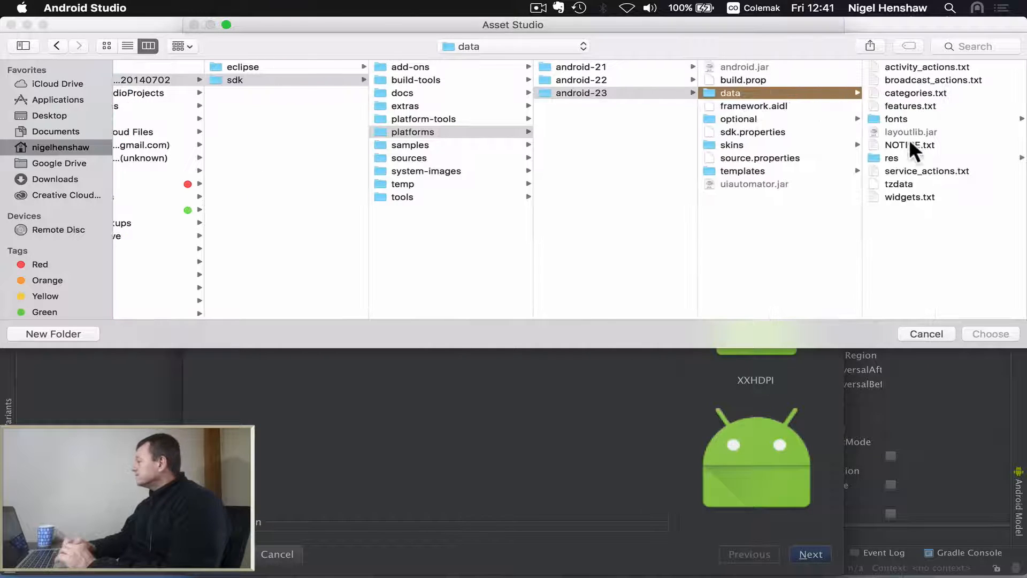
{"action": "left_click", "coordinate": [892, 157]}
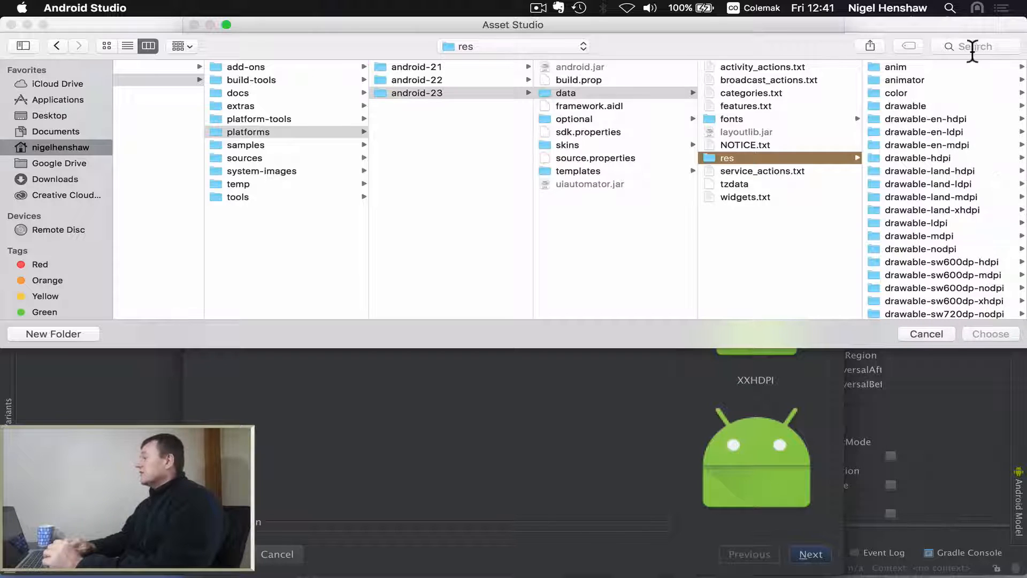
Search for 'video' scoped to the res folder and scroll through the matching icons
{"action": "left_click", "coordinate": [974, 47]}
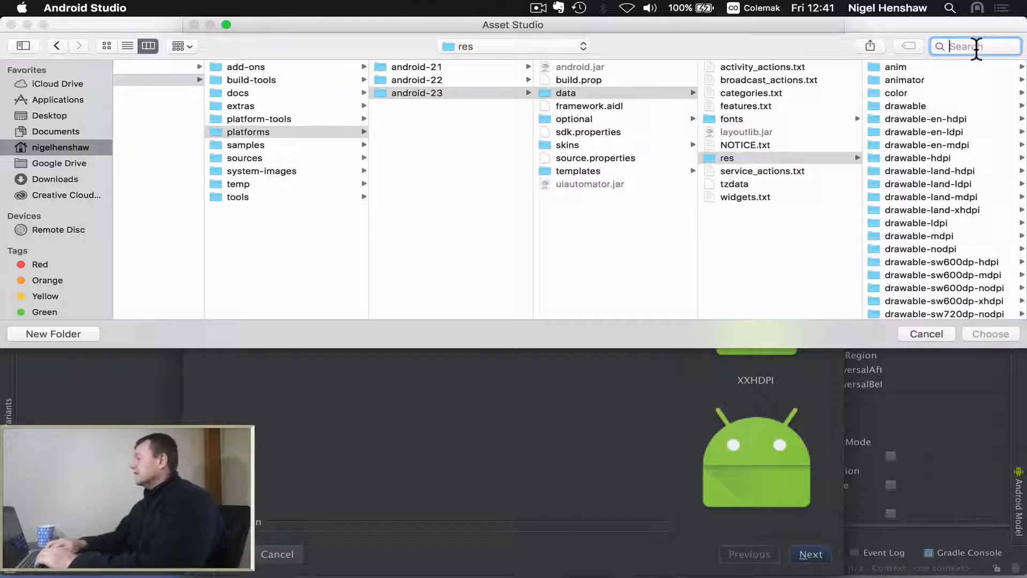
{"action": "type", "text": "video"}
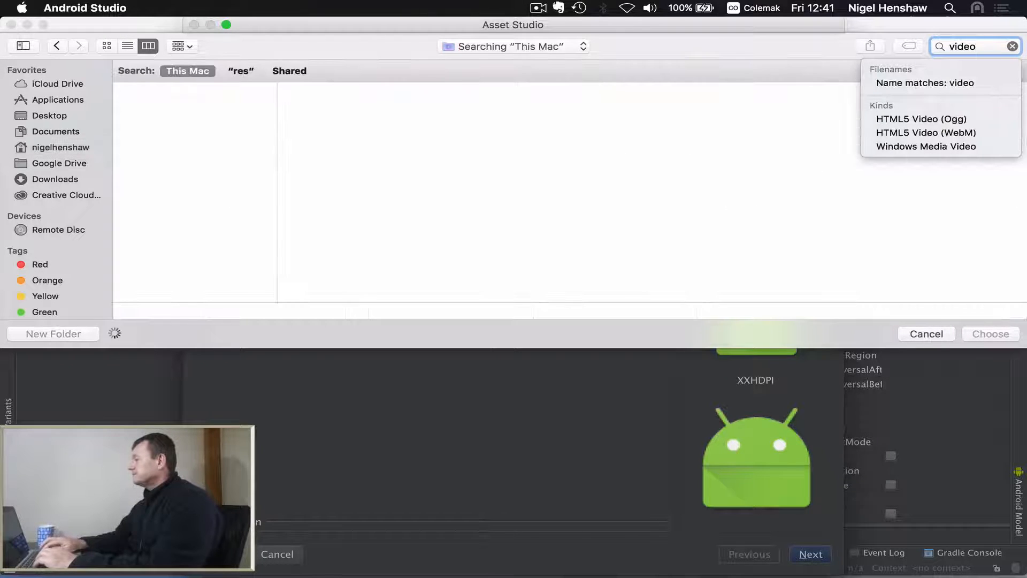
{"action": "left_click", "coordinate": [240, 71]}
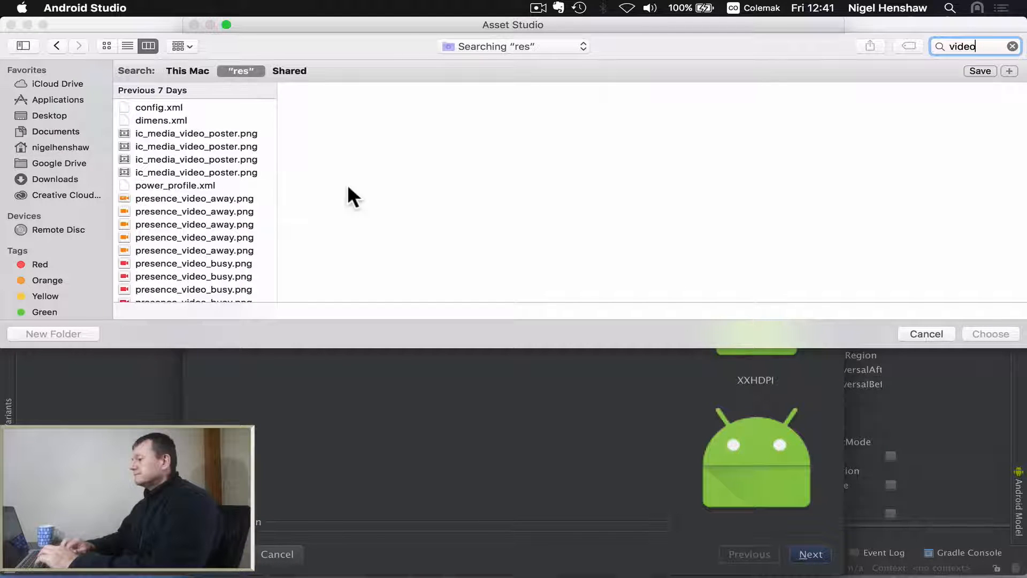
{"action": "scroll", "scroll_direction": "down", "scroll_amount": 3}
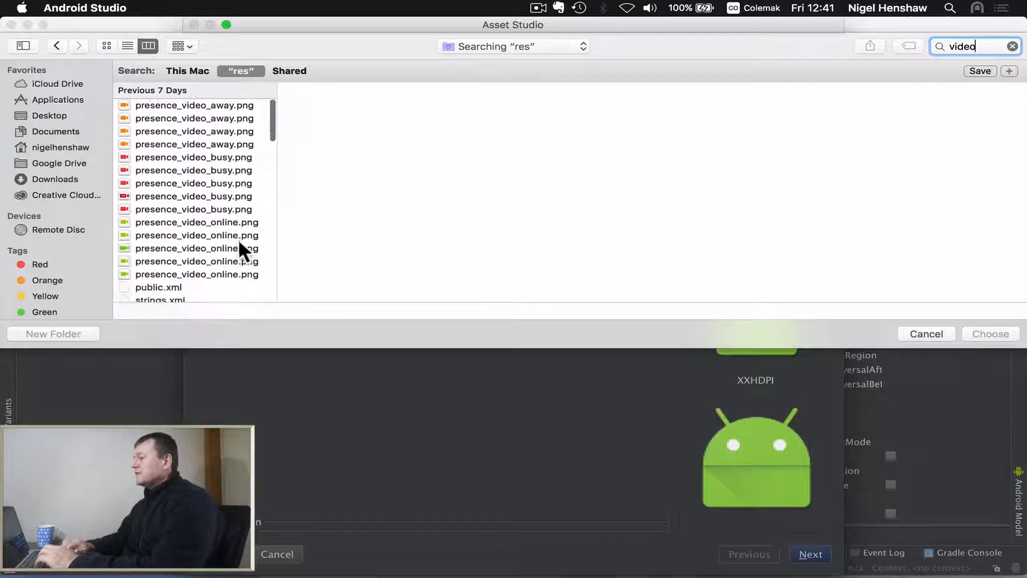
{"action": "scroll", "scroll_direction": "down", "scroll_amount": 3}
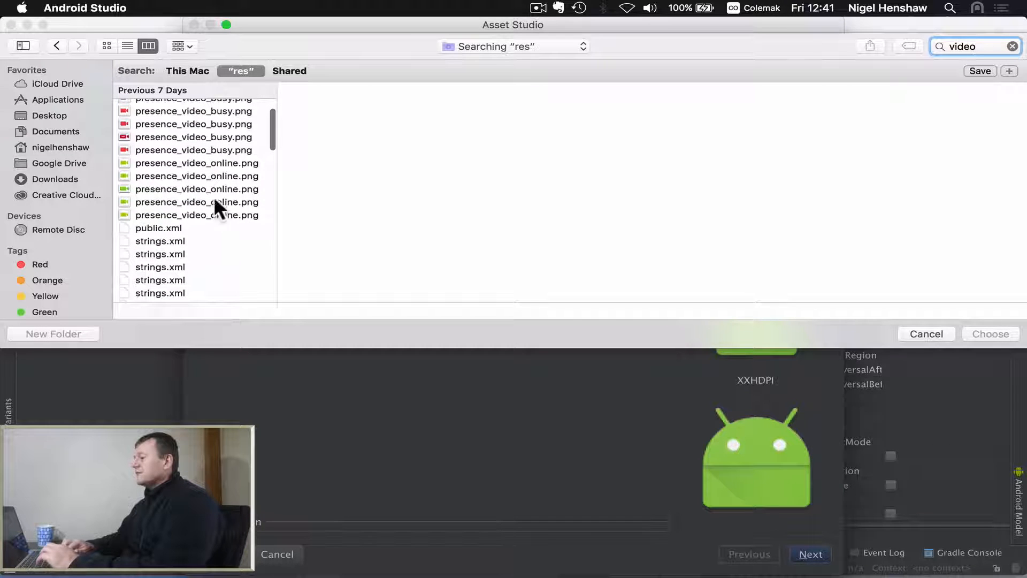
Preview presence_video_online.png variants and select the 48×48 xxhdpi one
{"action": "left_click", "coordinate": [196, 215]}
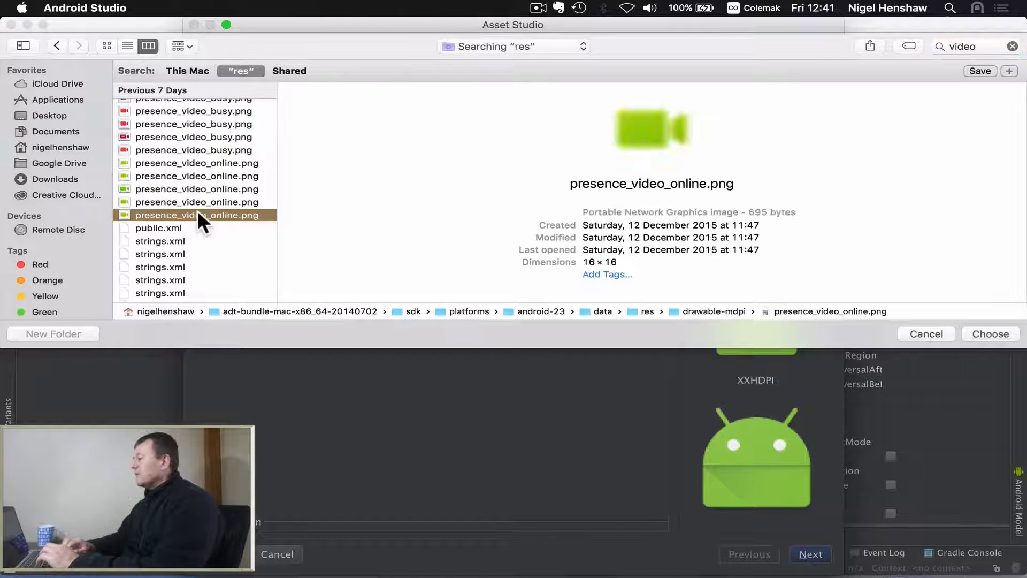
{"action": "left_click", "coordinate": [196, 201]}
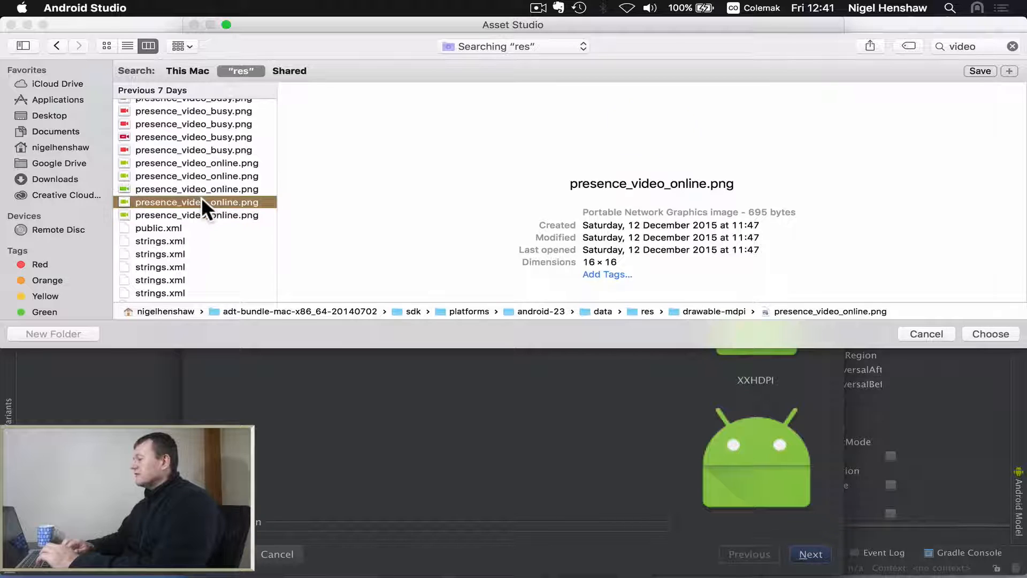
{"action": "left_click", "coordinate": [196, 189]}
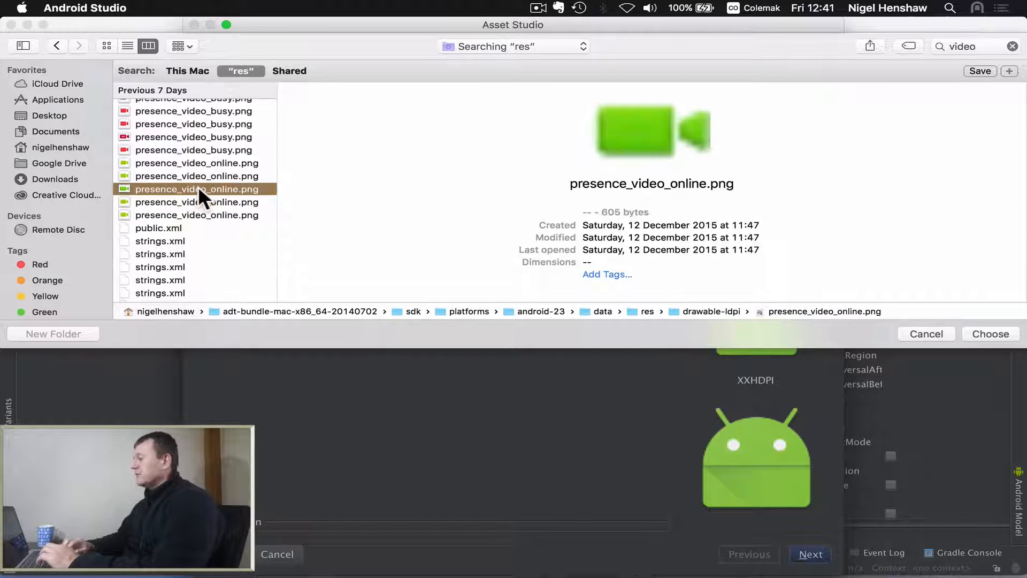
{"action": "left_click", "coordinate": [196, 176]}
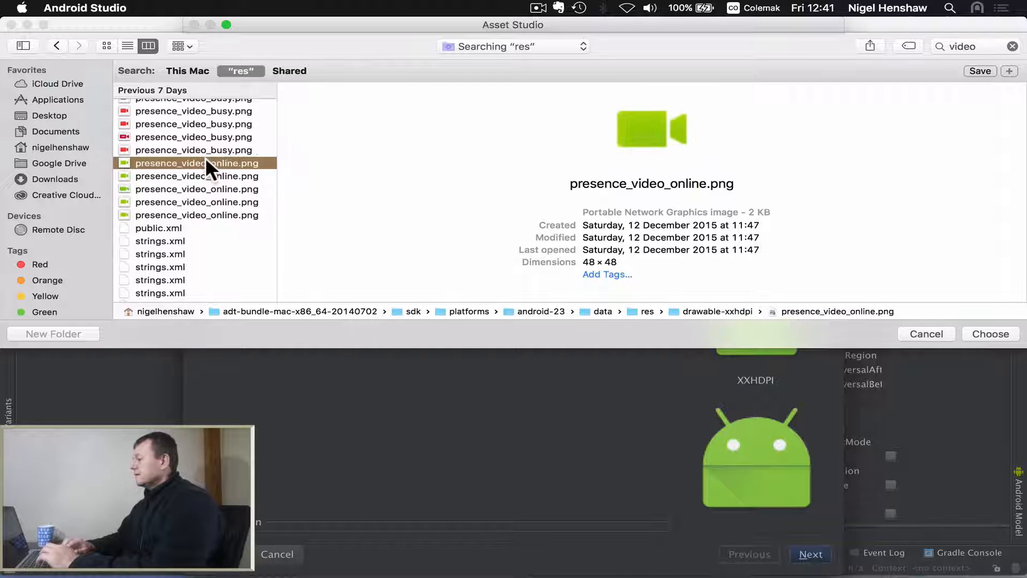
{"action": "mouse_move", "coordinate": [546, 239]}
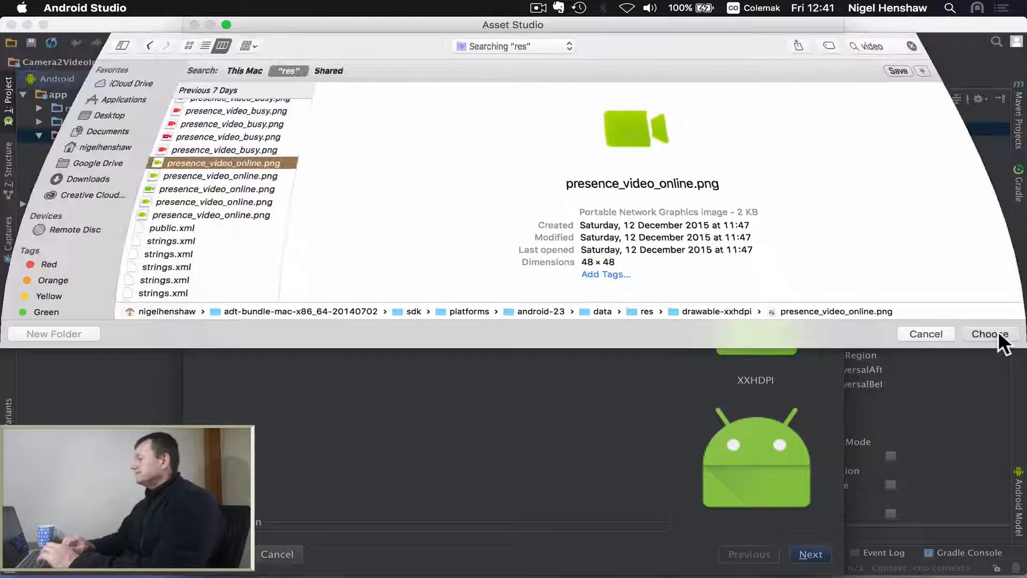
Use the chosen icon as source, name the resource btn_video_online and generate it into the mipmap folders
{"action": "left_click", "coordinate": [990, 334]}
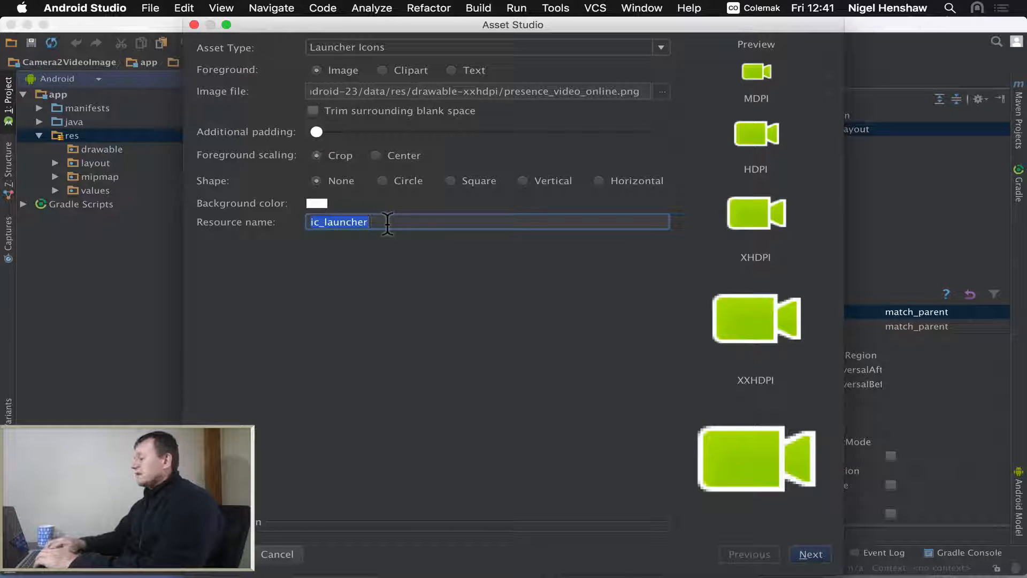
{"action": "type", "text": "btn_video_onl"}
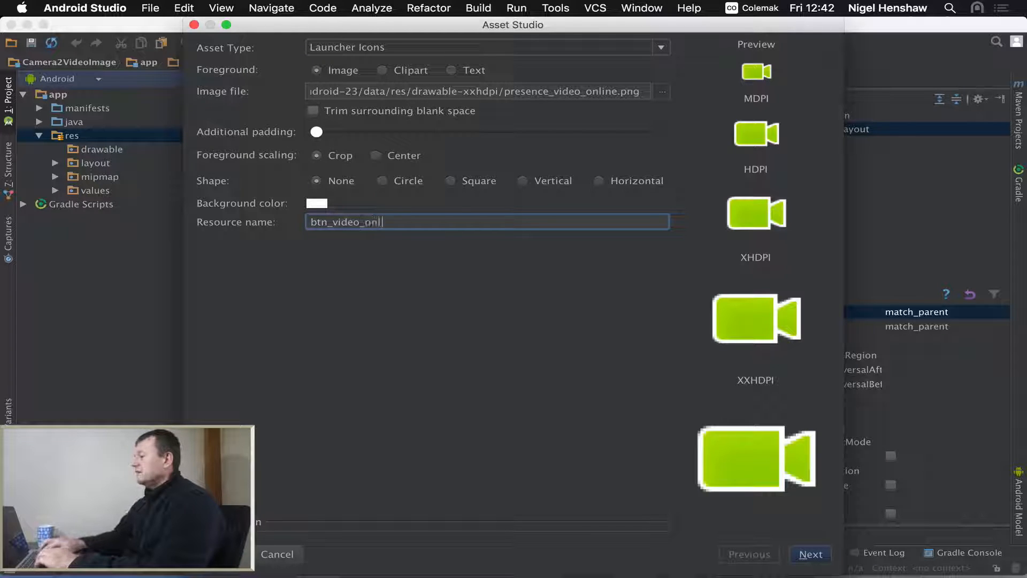
{"action": "type", "text": "ine"}
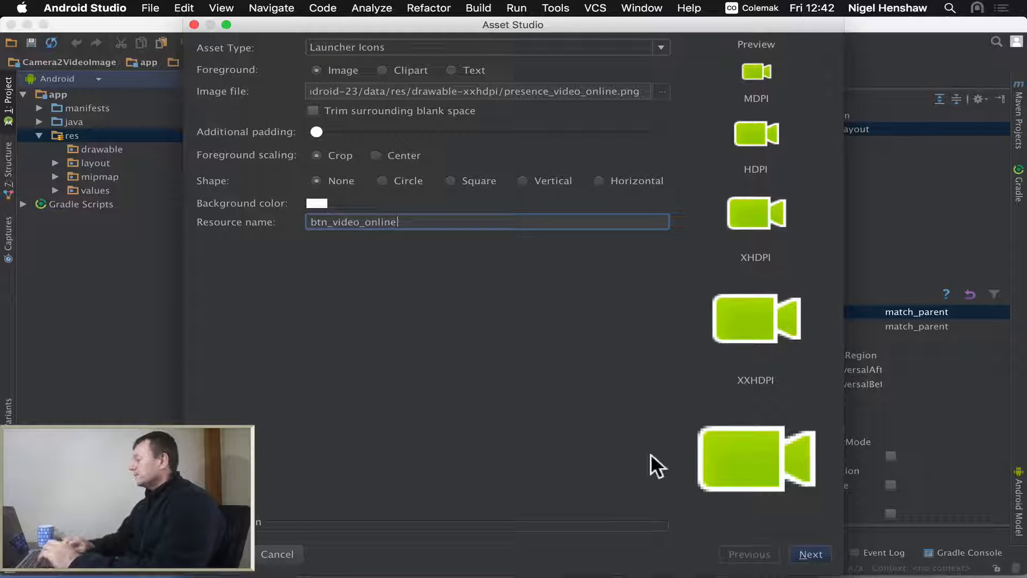
{"action": "left_click", "coordinate": [812, 554]}
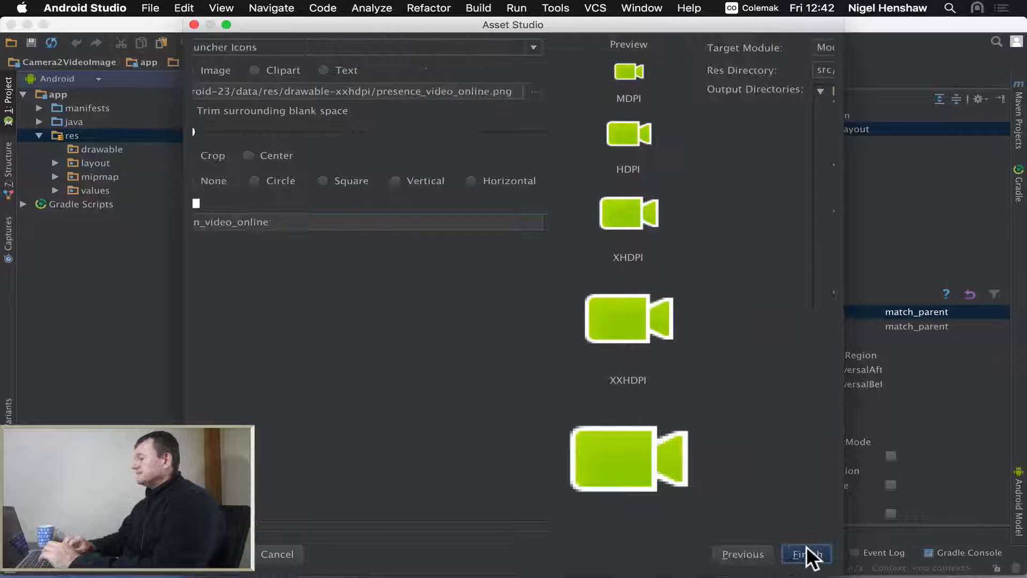
{"action": "left_click", "coordinate": [806, 553]}
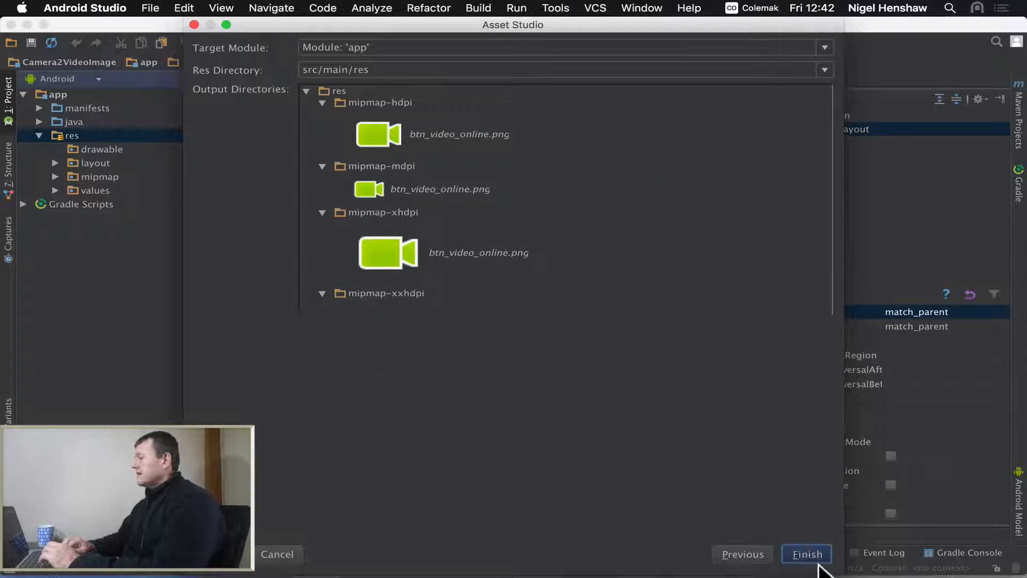
{"action": "left_click", "coordinate": [806, 553]}
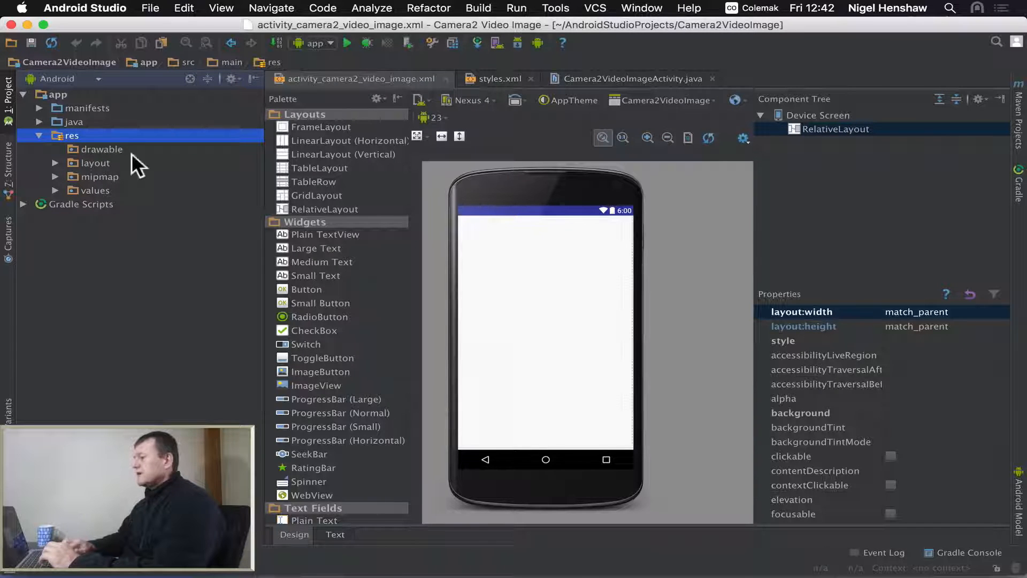
Expand mipmap > btn_video_online.png and view the xxxhdpi green video-camera icon
{"action": "left_click", "coordinate": [56, 176]}
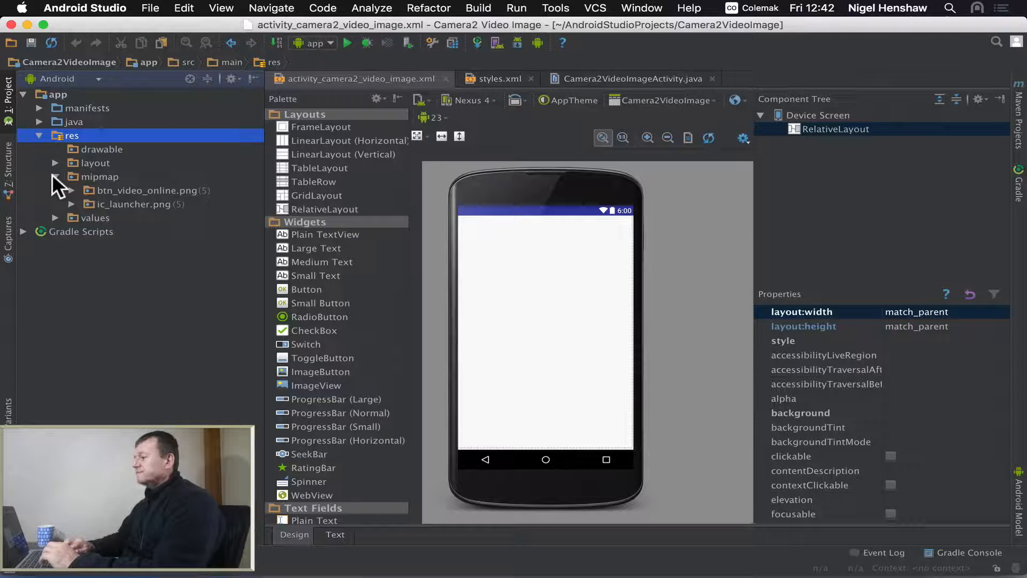
{"action": "left_click", "coordinate": [147, 190]}
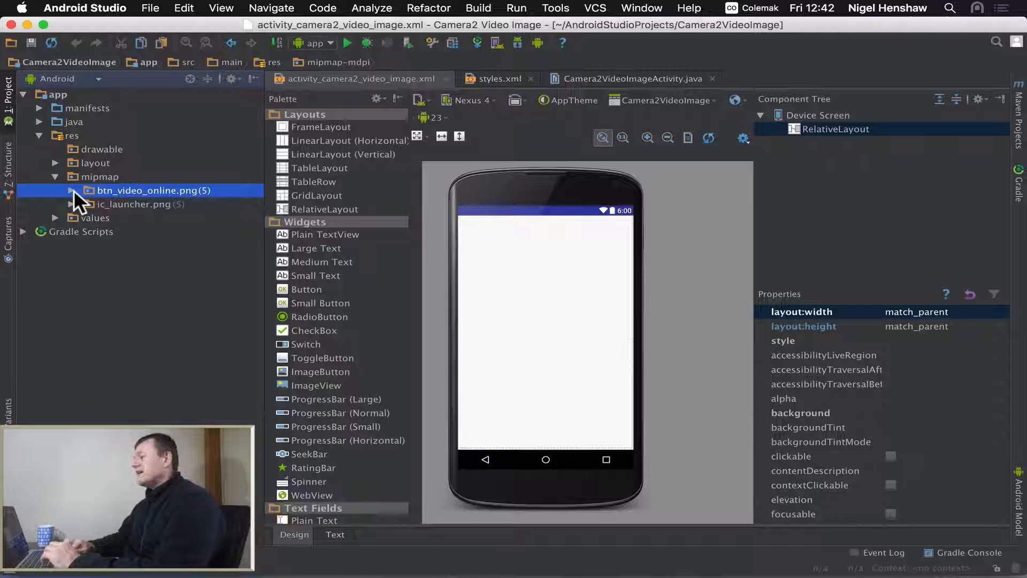
{"action": "left_click", "coordinate": [70, 190]}
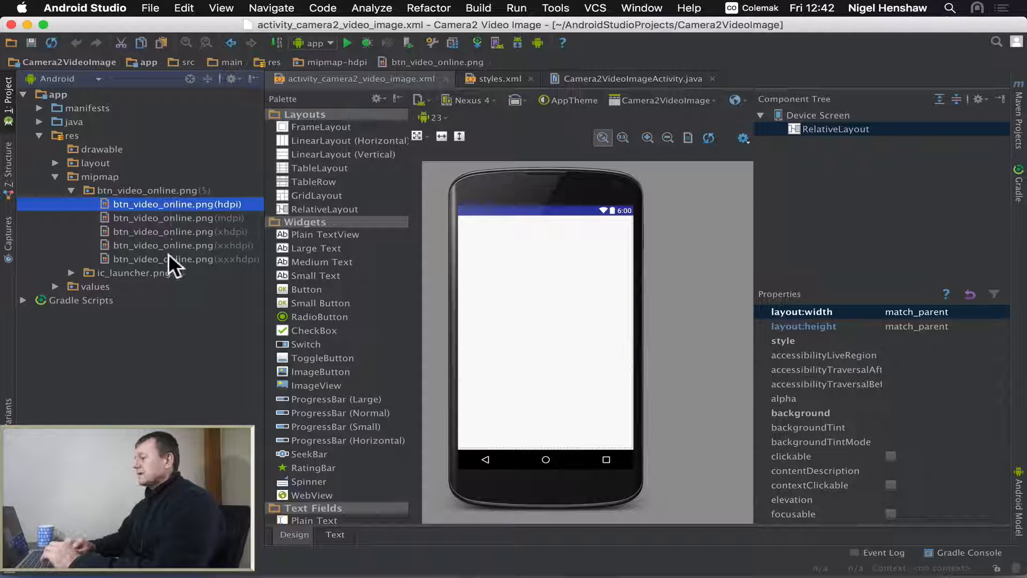
{"action": "double_click", "coordinate": [161, 259]}
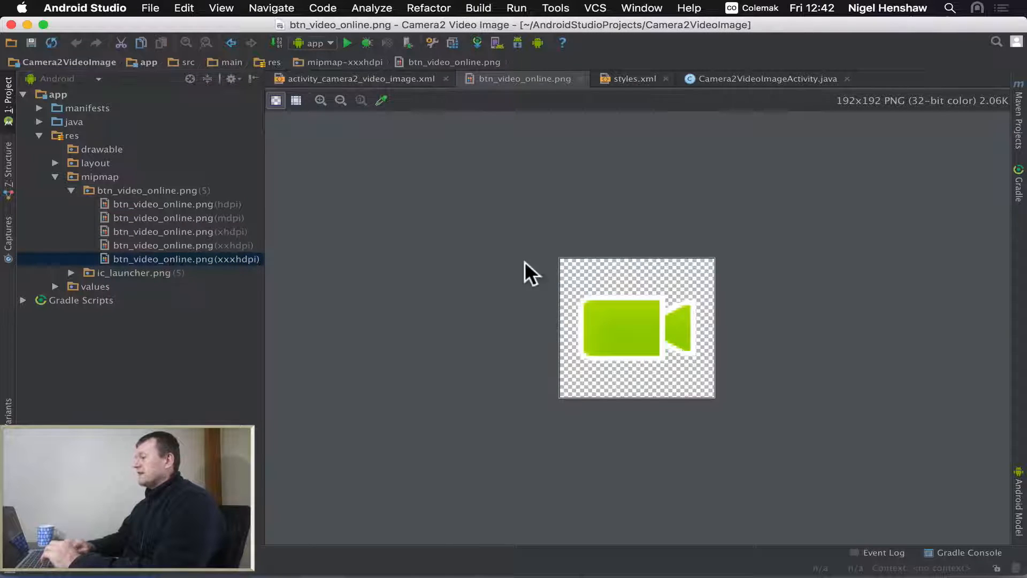
{"action": "left_click", "coordinate": [361, 78]}
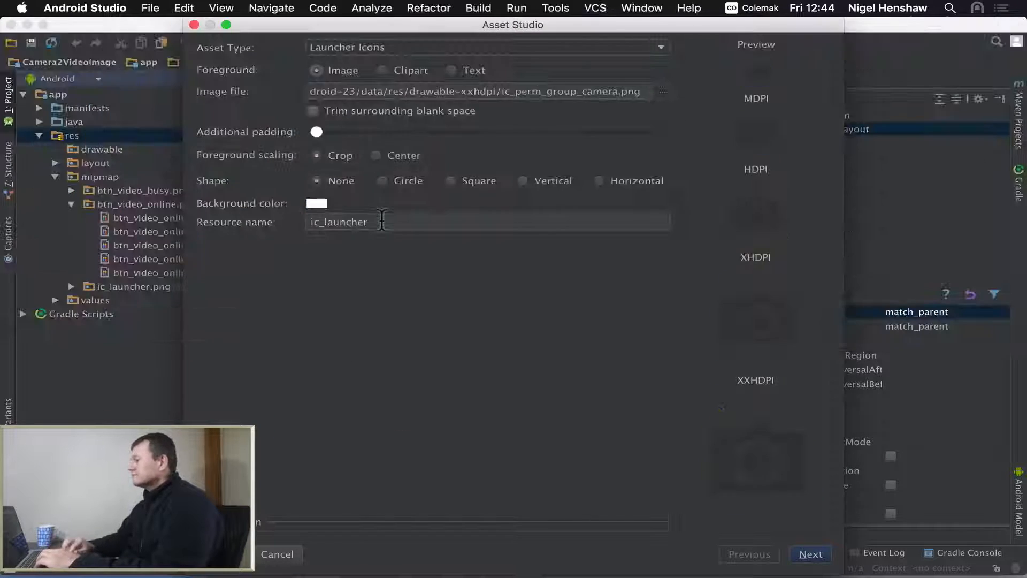
Name the new image asset btn_camera so it lands in the mipmap resources
{"action": "left_click", "coordinate": [810, 554]}
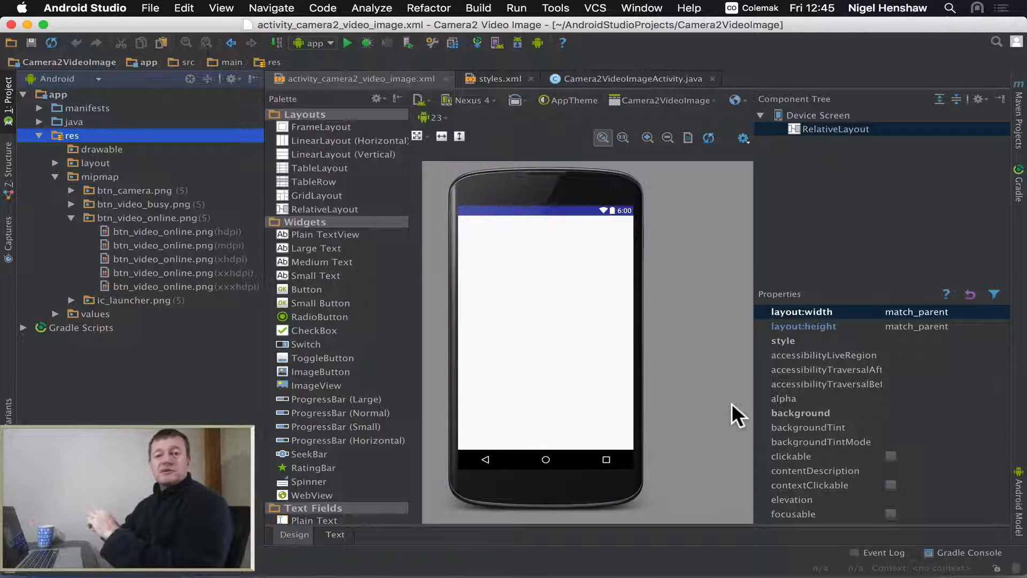
{"action": "mouse_move", "coordinate": [377, 270]}
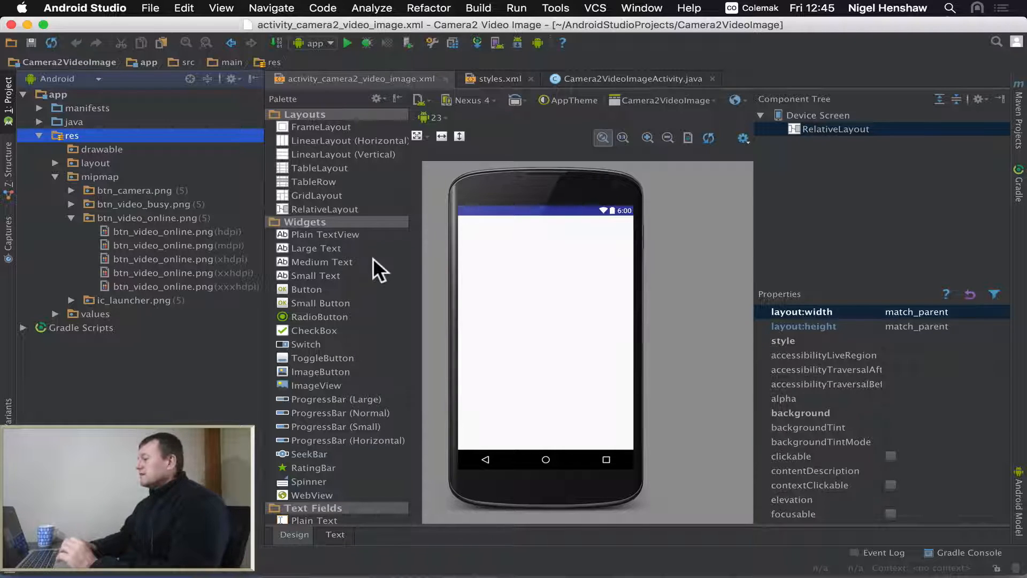
{"action": "mouse_move", "coordinate": [384, 261]}
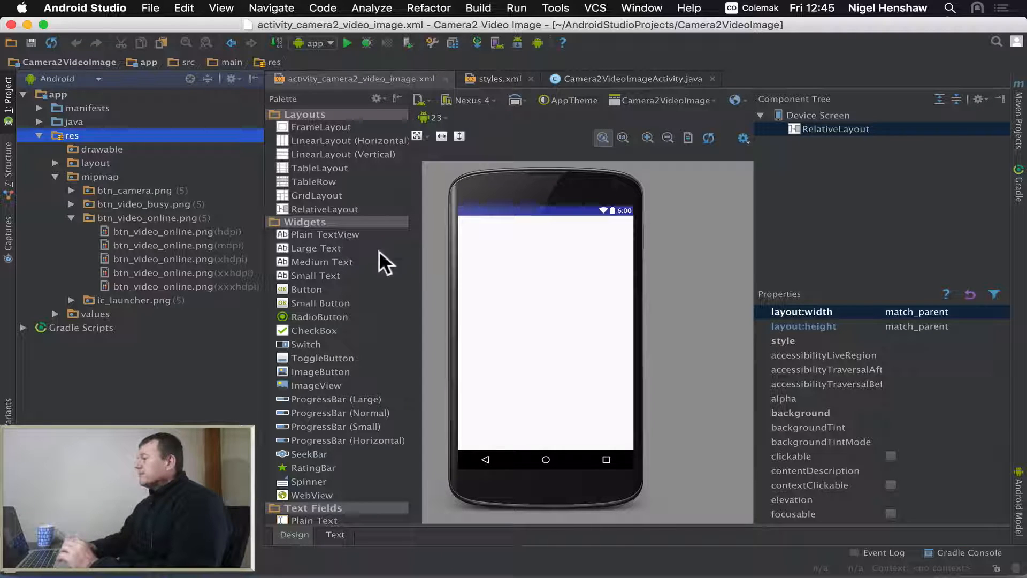
{"action": "mouse_move", "coordinate": [353, 226]}
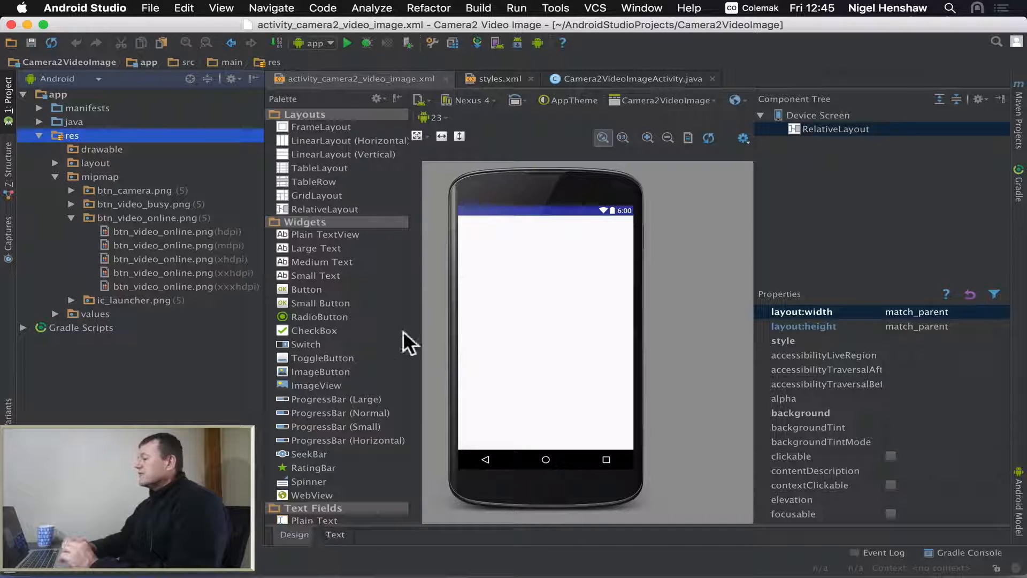
{"action": "mouse_move", "coordinate": [332, 377]}
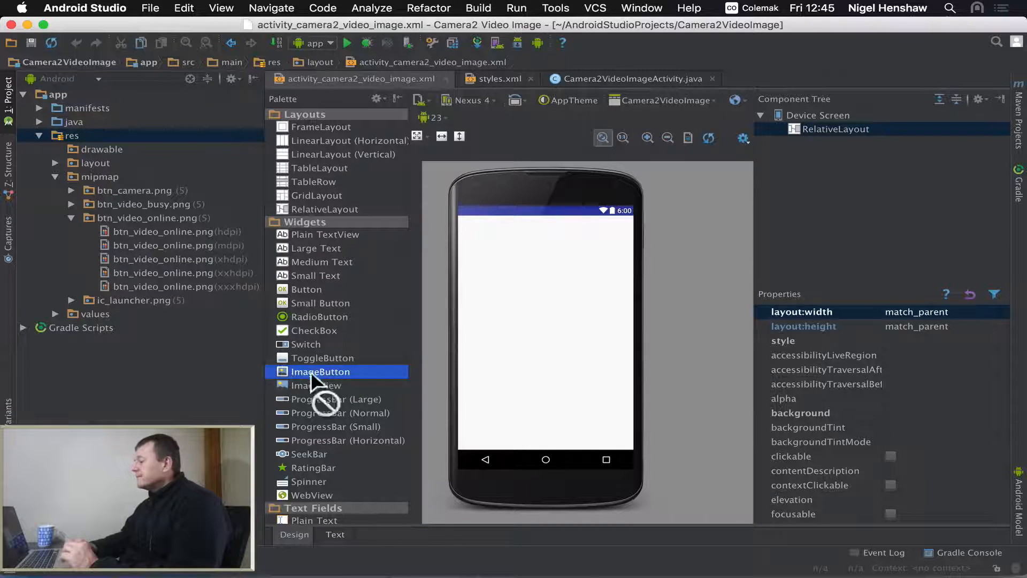
Drop two ImageButtons into the layout, one bottom-right and one bottom-left, then view the XML
{"action": "left_click_drag", "start_coordinate": [321, 372], "coordinate": [590, 426]}
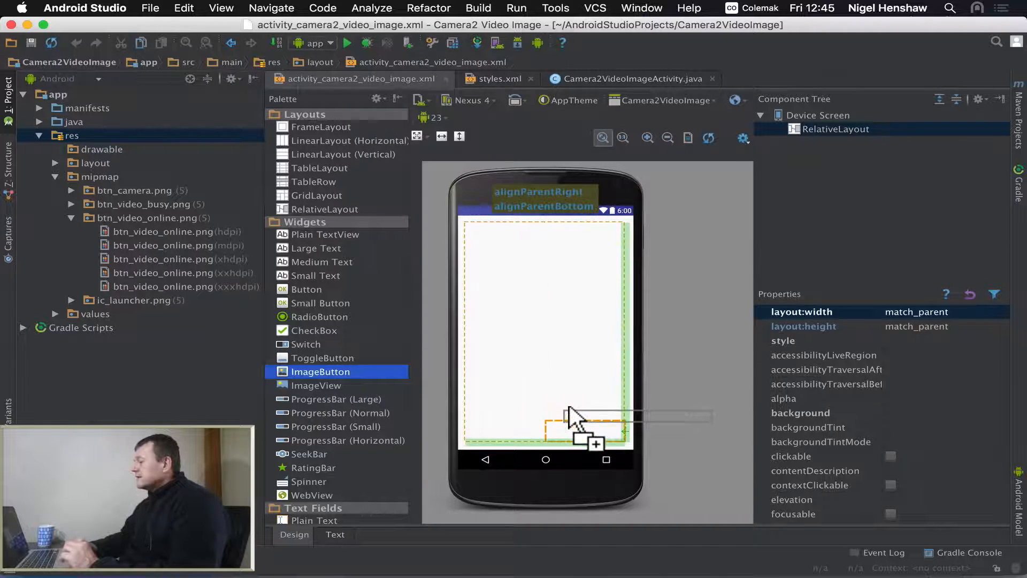
{"action": "left_click_drag", "start_coordinate": [321, 371], "coordinate": [586, 419]}
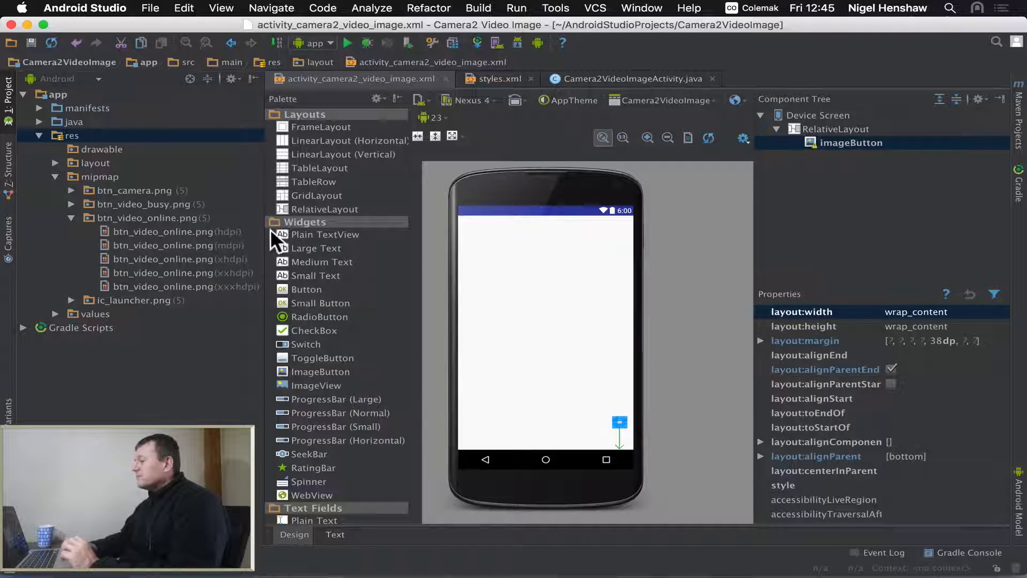
{"action": "mouse_move", "coordinate": [306, 365]}
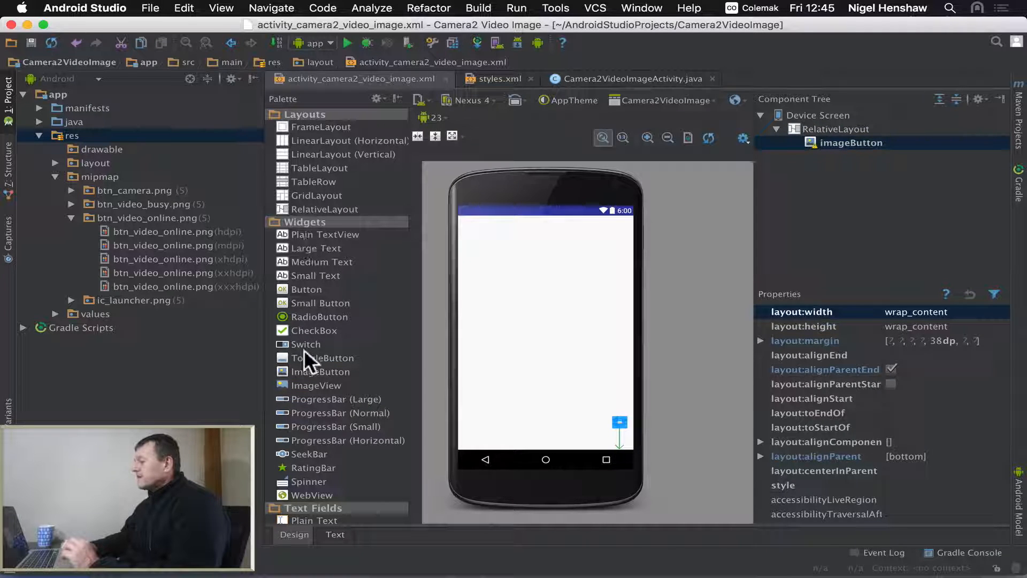
{"action": "left_click_drag", "start_coordinate": [320, 372], "coordinate": [458, 390]}
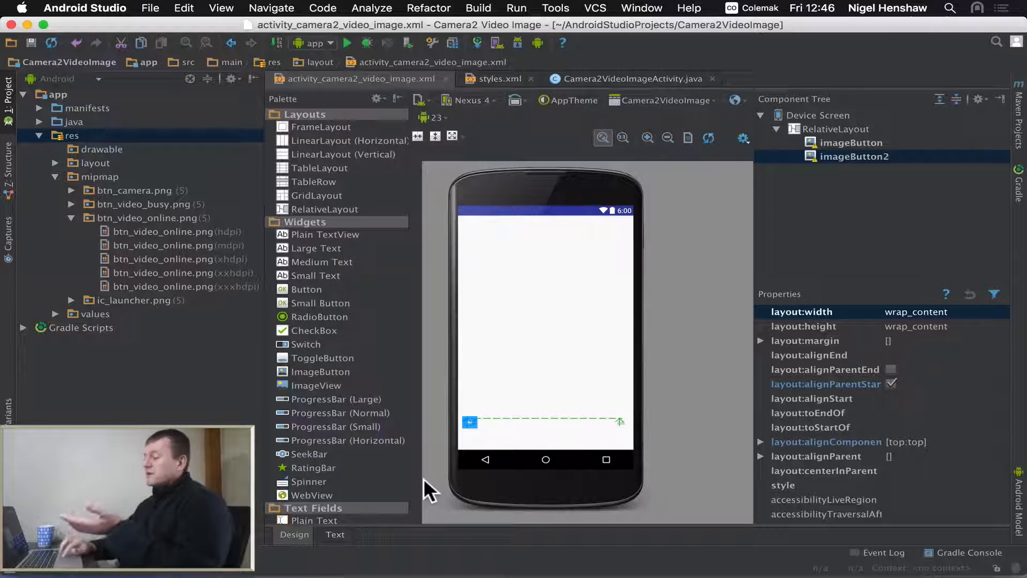
{"action": "left_click", "coordinate": [334, 534]}
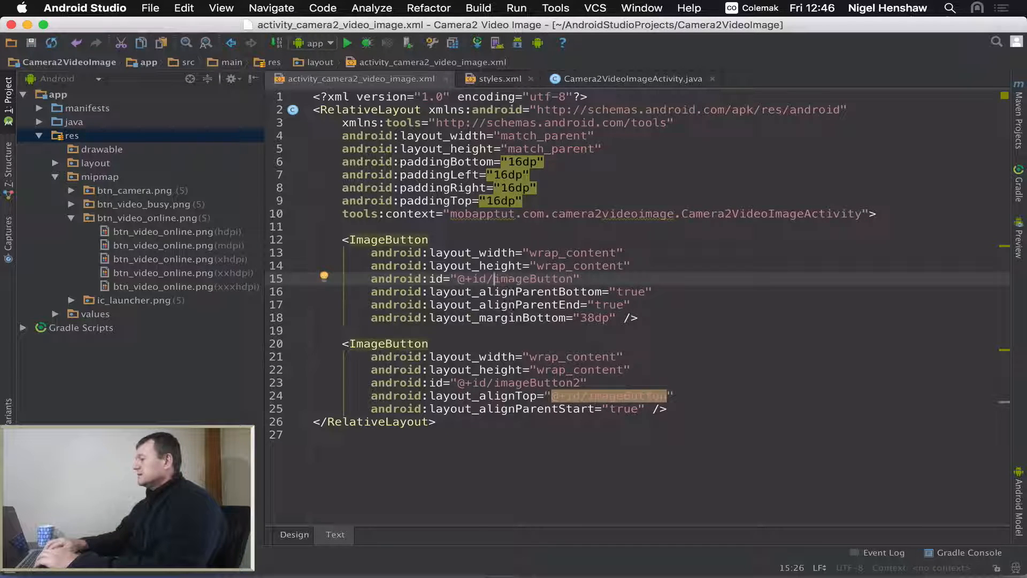
Rename the button ids to videoOnlineImageButton and cameraImageButton2
{"action": "type", "text": "vi"}
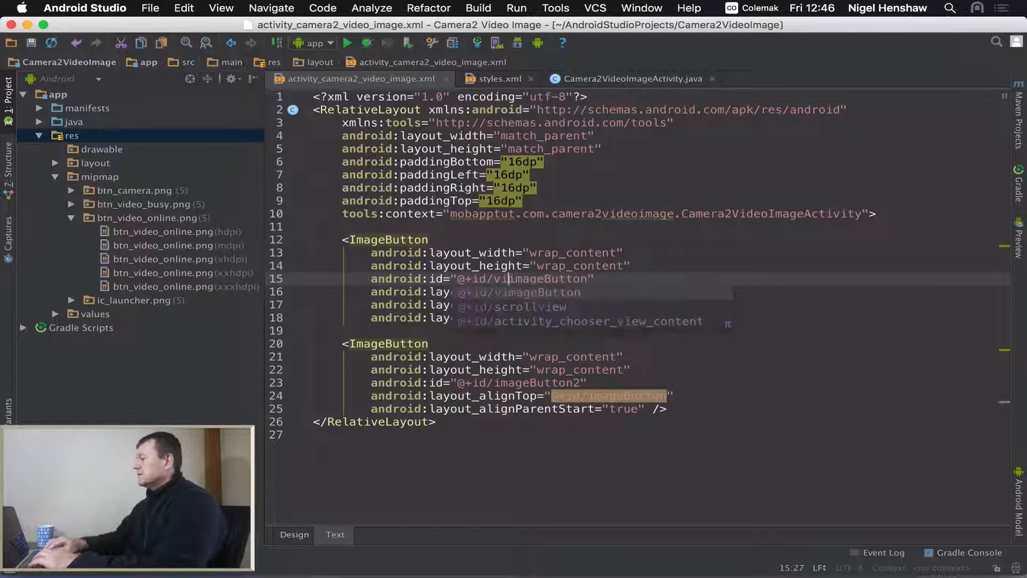
{"action": "type", "text": "videoOnlineI"}
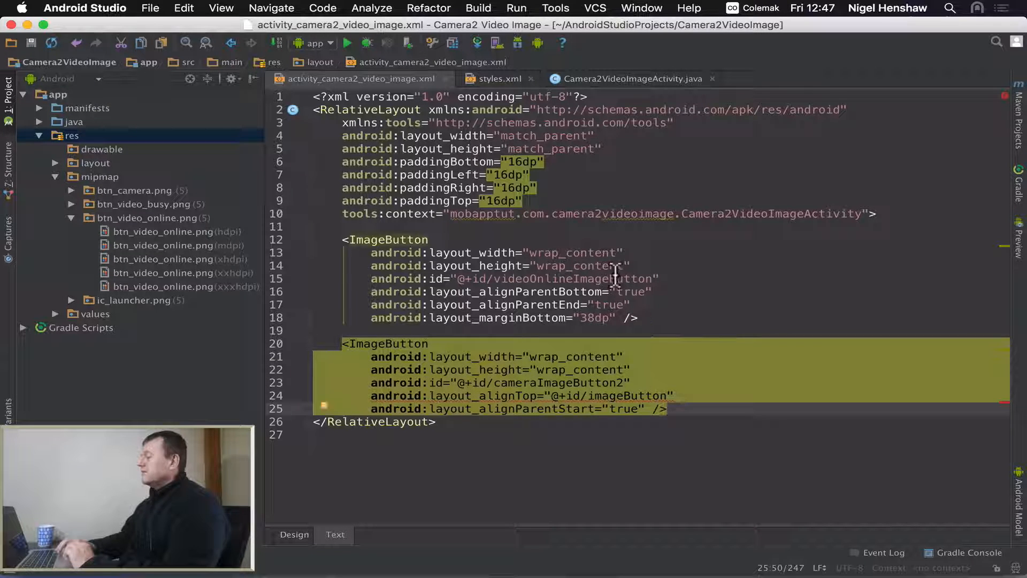
{"action": "left_click", "coordinate": [619, 396]}
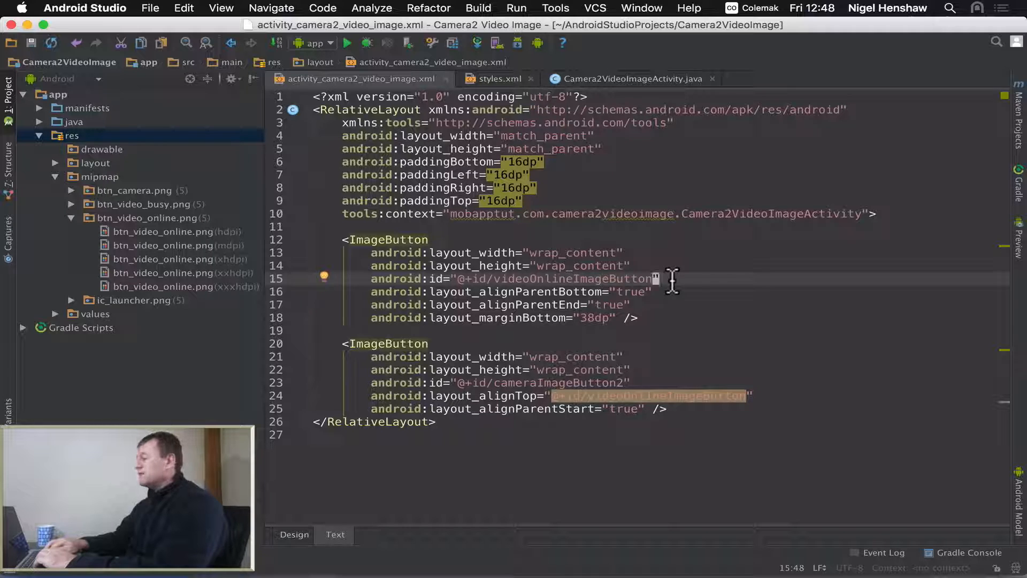
{"action": "type", "text": "android:s"}
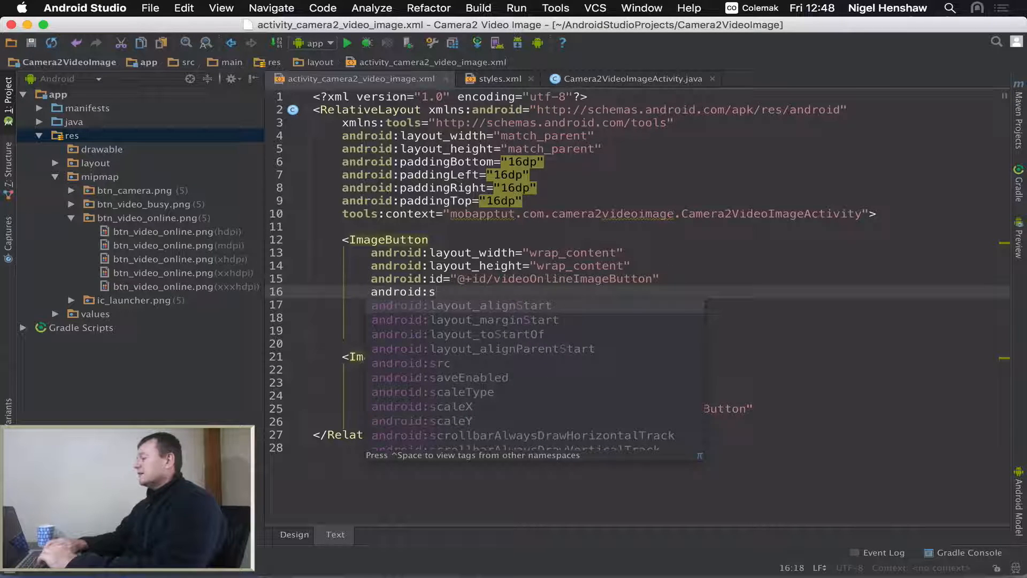
{"action": "type", "text": "r"}
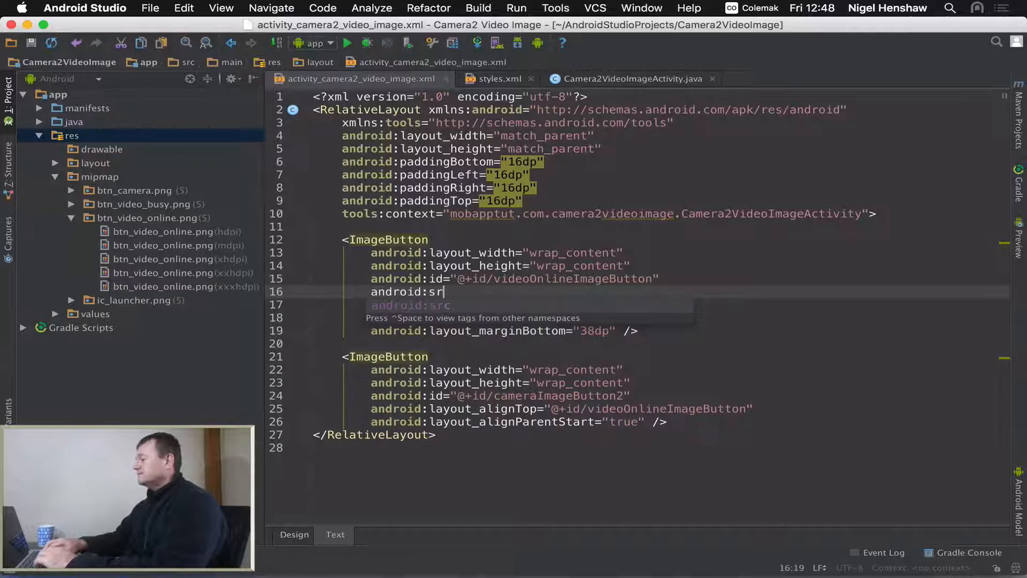
{"action": "type", "text": "c=\""}
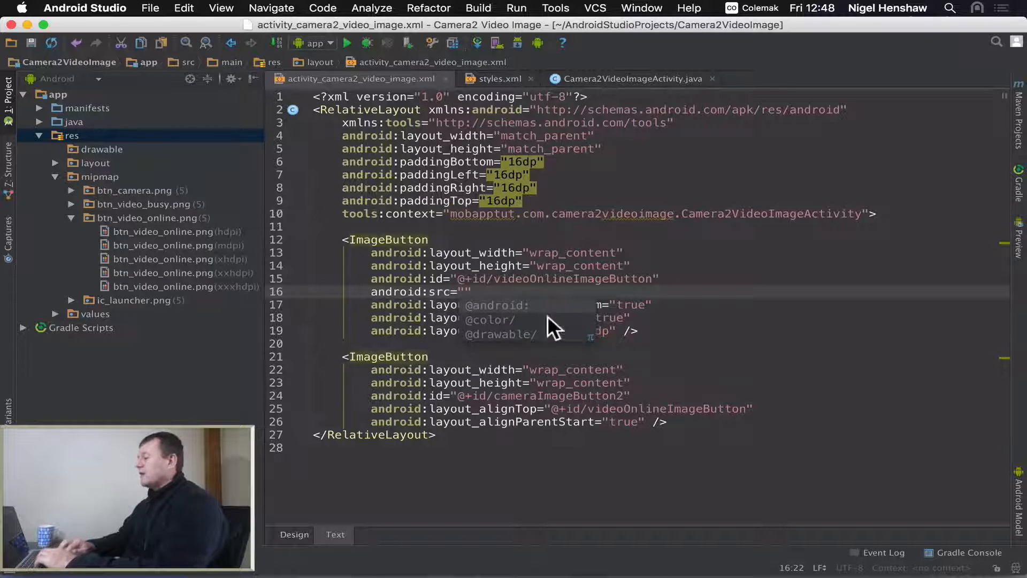
{"action": "type", "text": "@"}
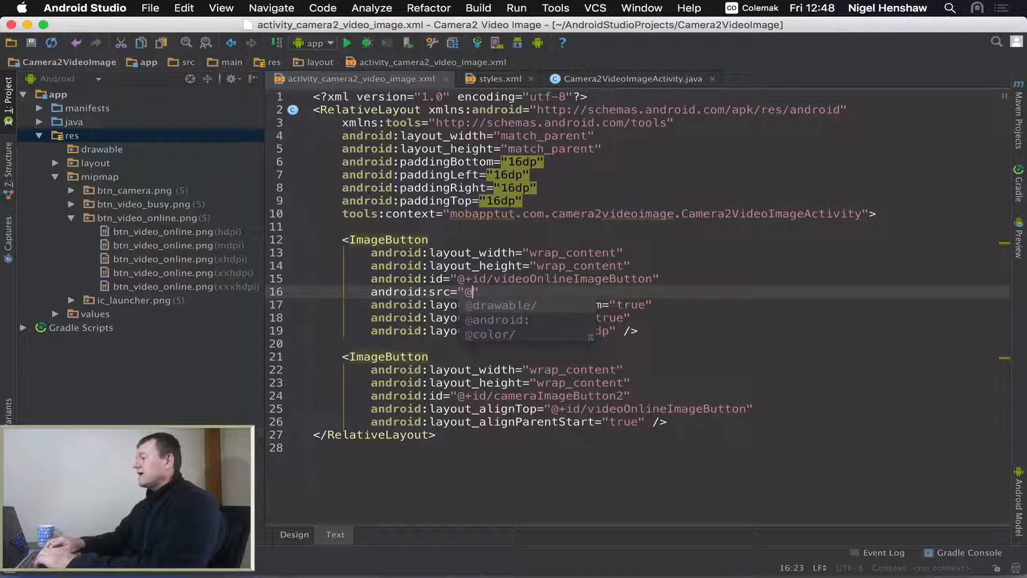
{"action": "type", "text": "mipmap/"}
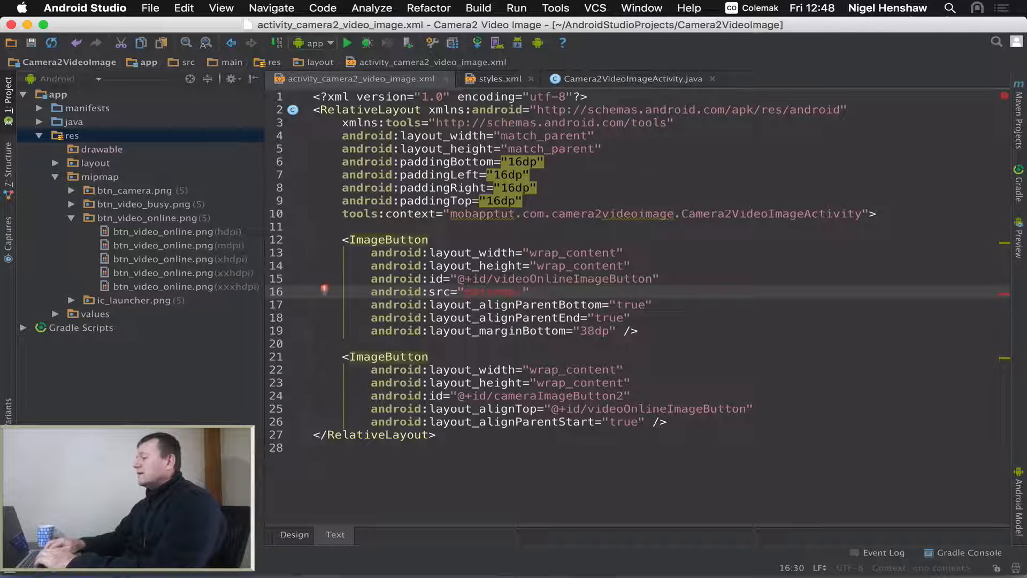
{"action": "type", "text": "@mipmap/b"}
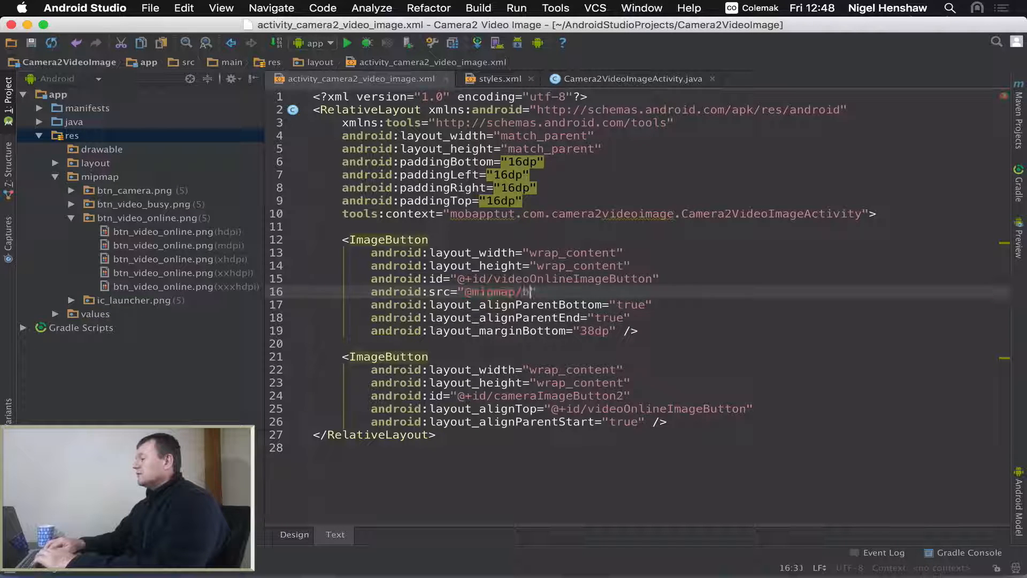
{"action": "type", "text": "bt"}
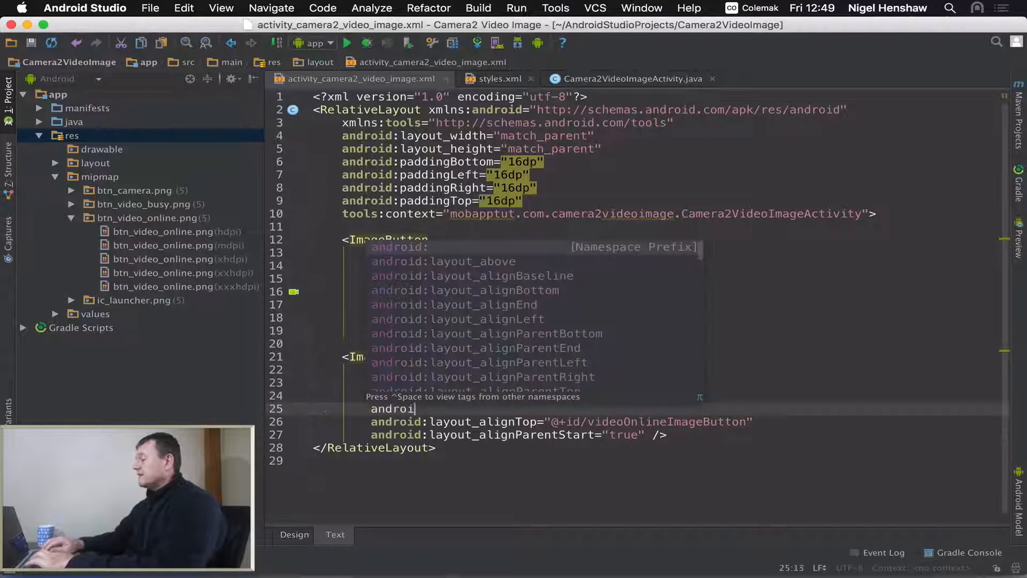
{"action": "type", "text": "s"}
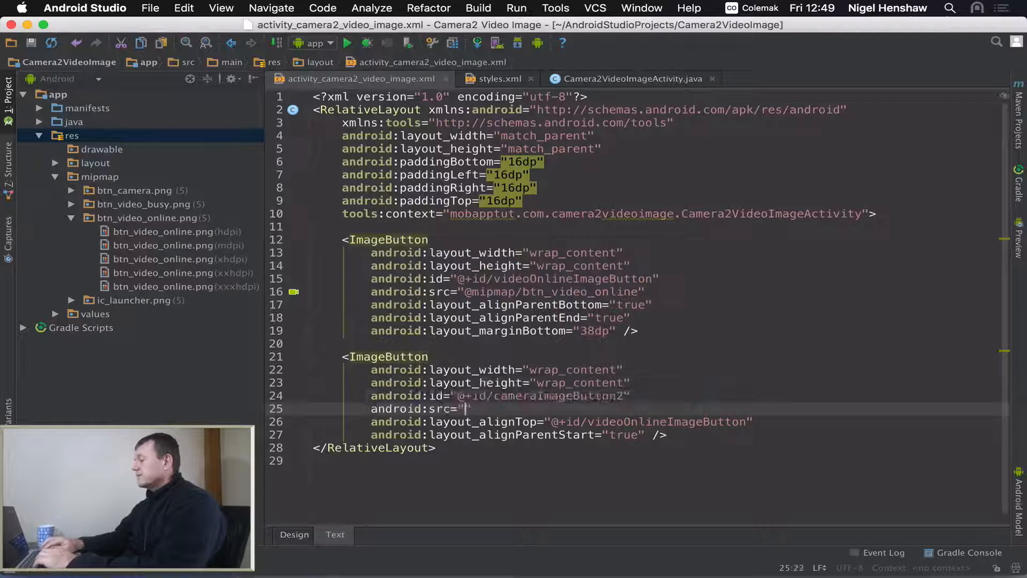
{"action": "type", "text": "@mipmap/"}
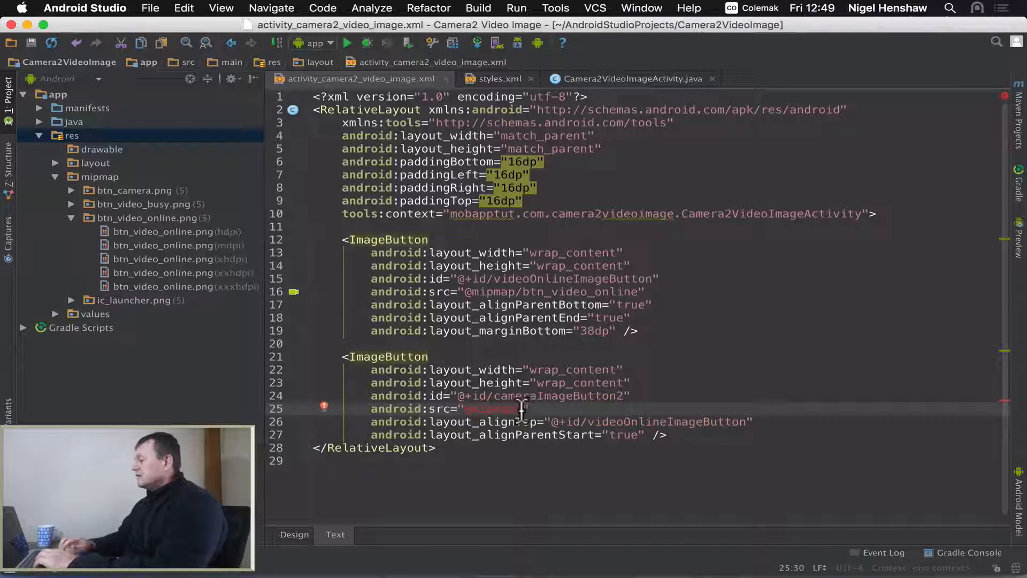
{"action": "type", "text": "@mipmap"}
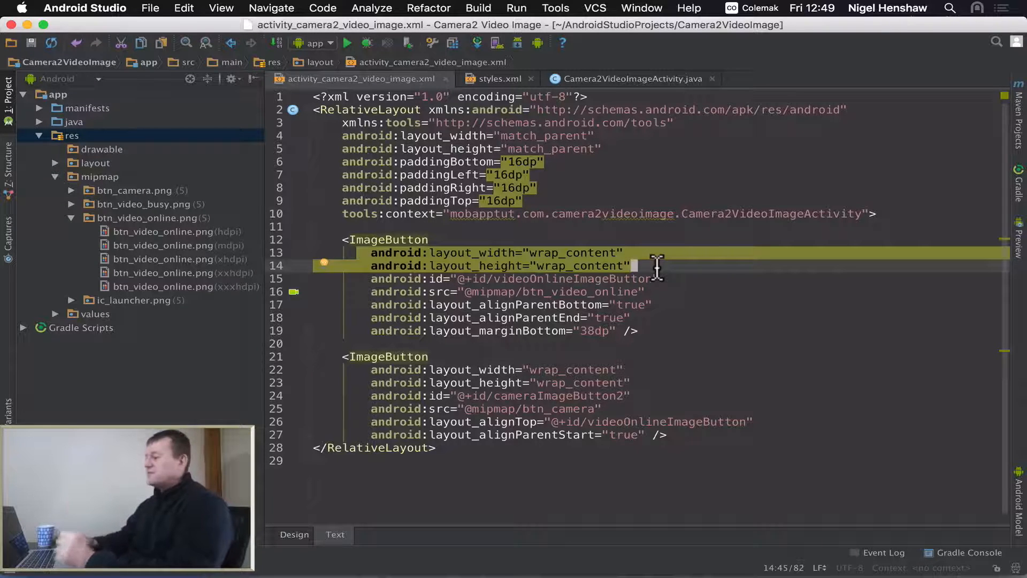
{"action": "left_click", "coordinate": [294, 550]}
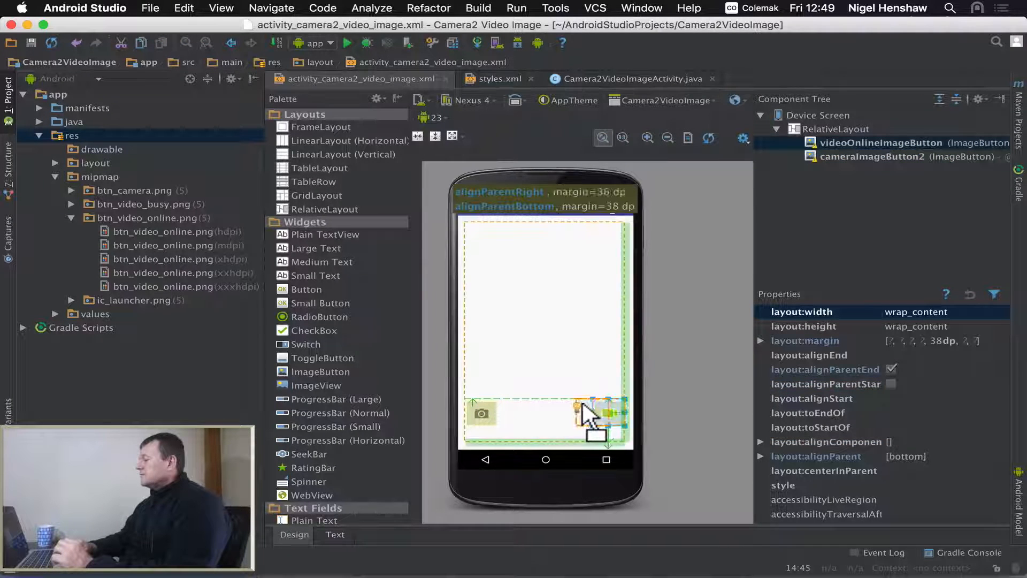
{"action": "left_click_drag", "start_coordinate": [587, 410], "coordinate": [589, 419]}
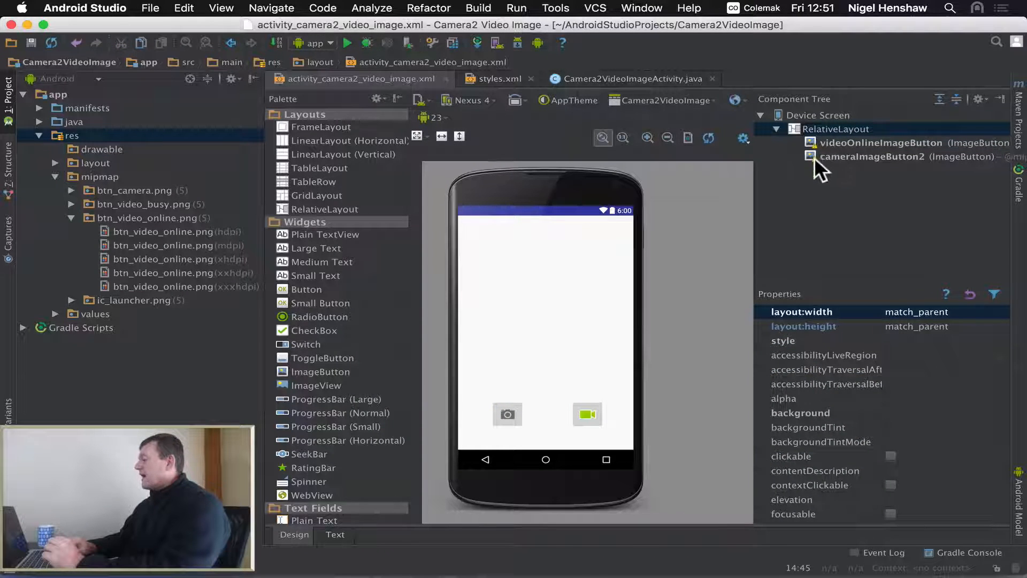
{"action": "left_click", "coordinate": [587, 415]}
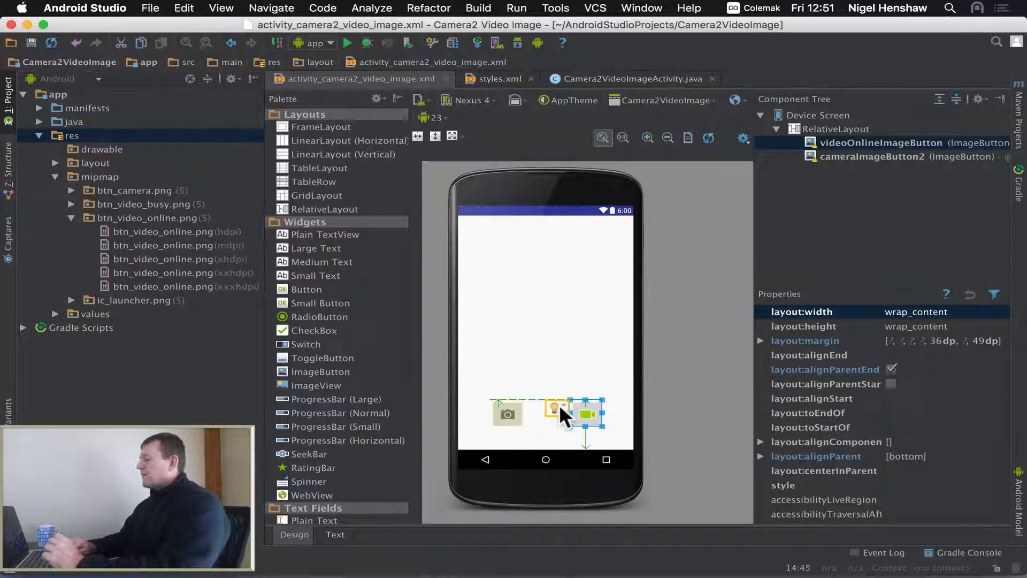
{"action": "mouse_move", "coordinate": [553, 407]}
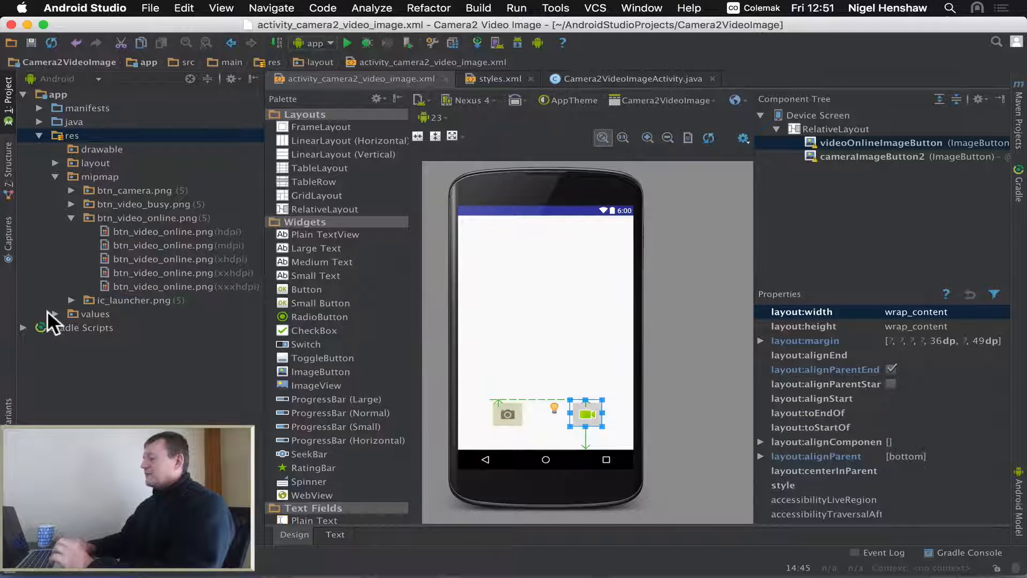
In strings.xml add the string video_button with value "Video Record Button"
{"action": "left_click", "coordinate": [96, 314]}
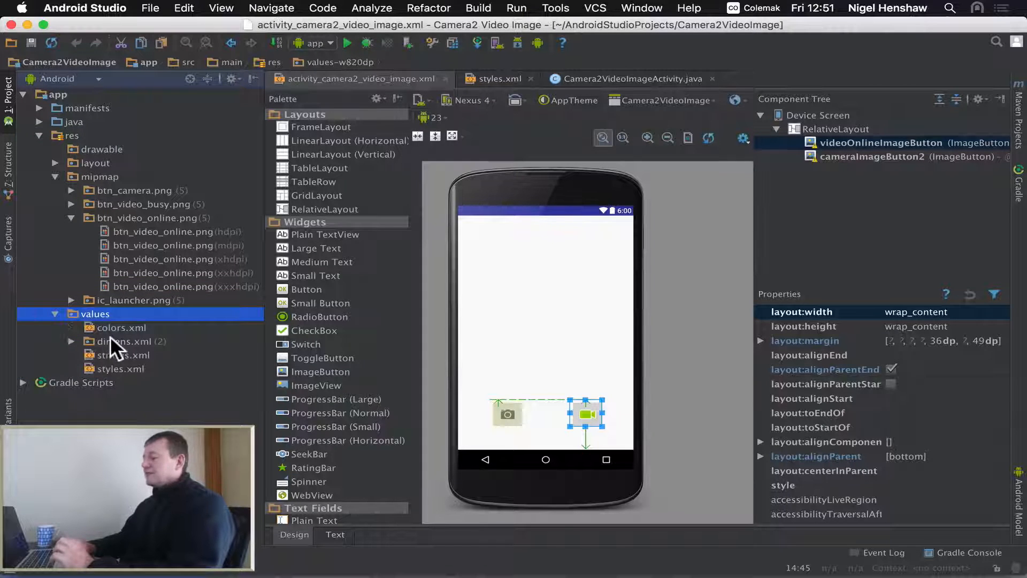
{"action": "double_click", "coordinate": [121, 354]}
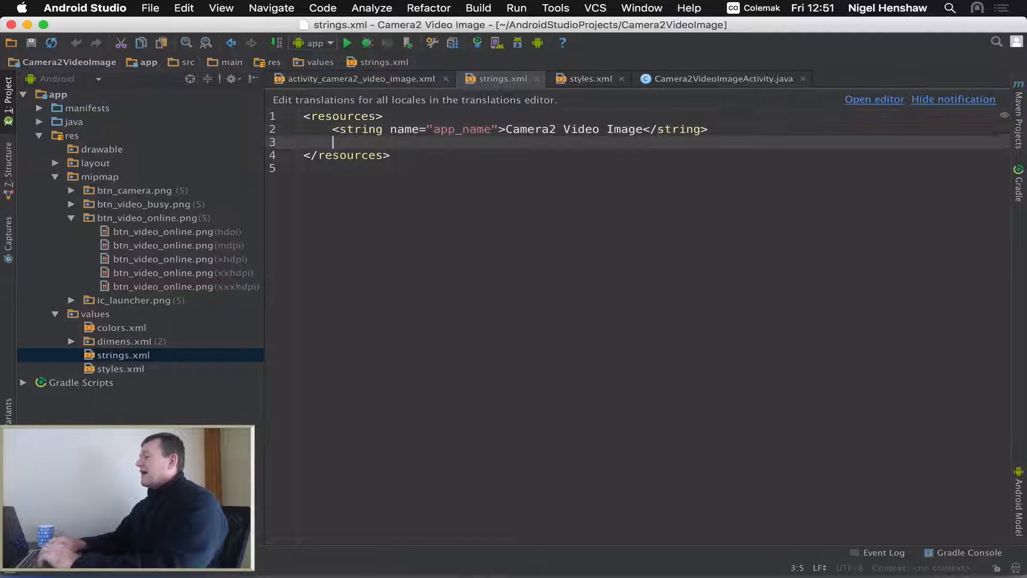
{"action": "type", "text": "<"}
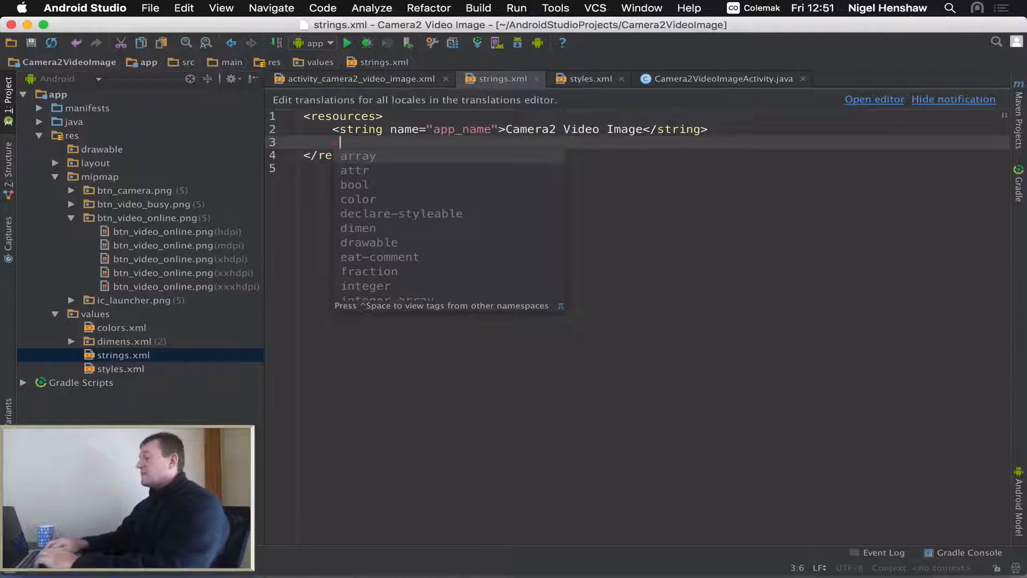
{"action": "type", "text": "string n"}
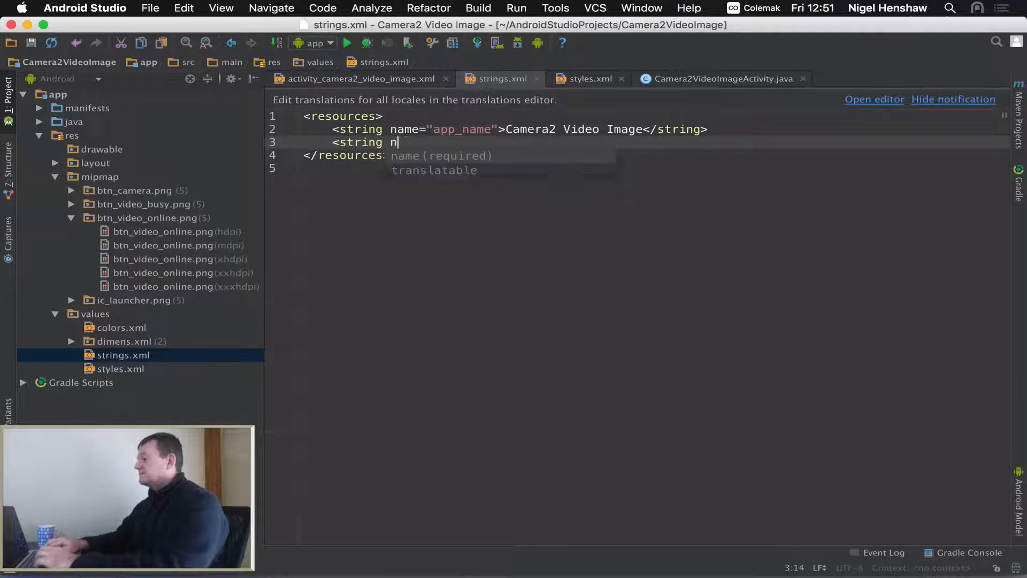
{"action": "type", "text": "ame=\"v3"}
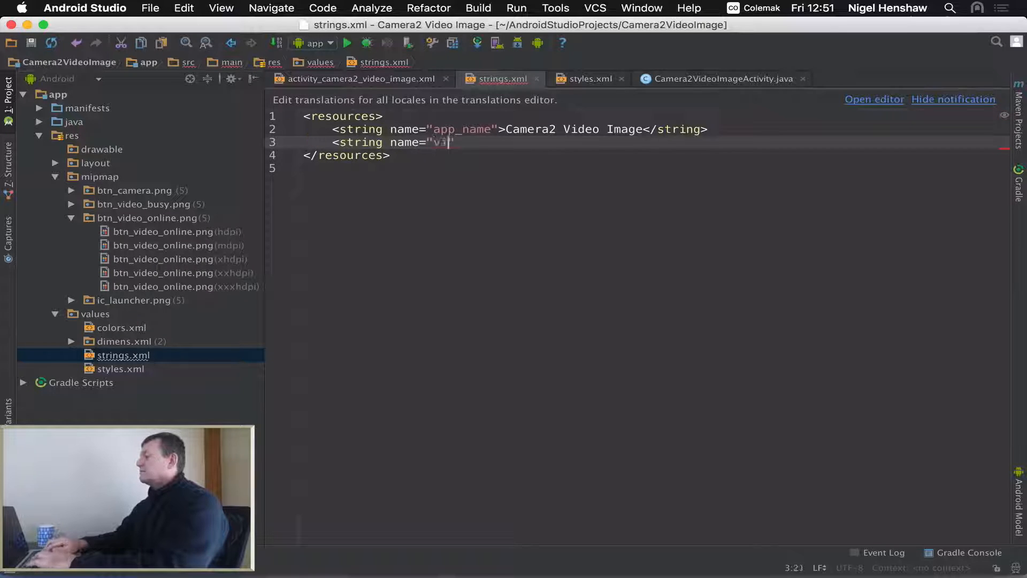
{"action": "type", "text": "ideo_b"}
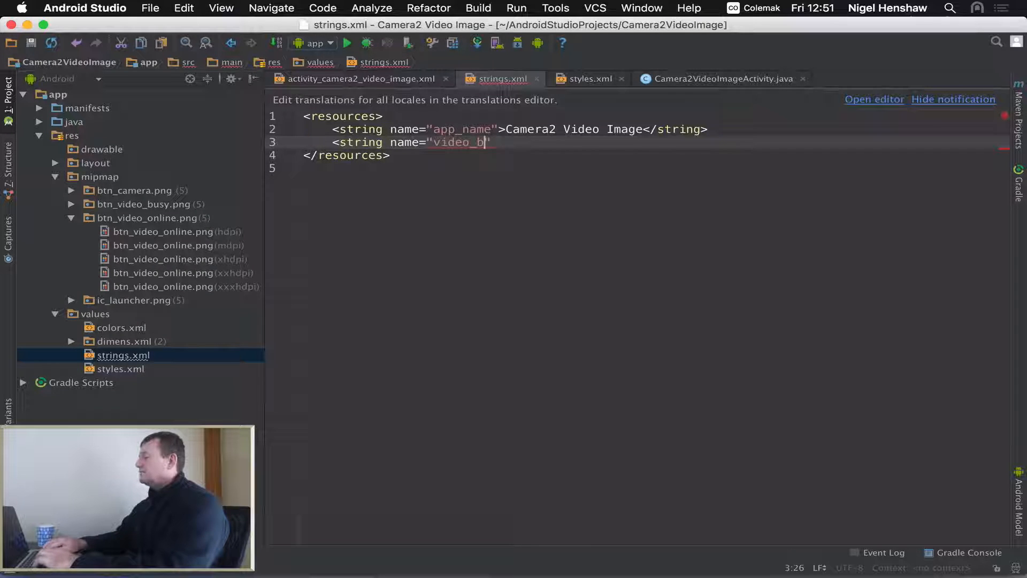
{"action": "type", "text": "utton"}
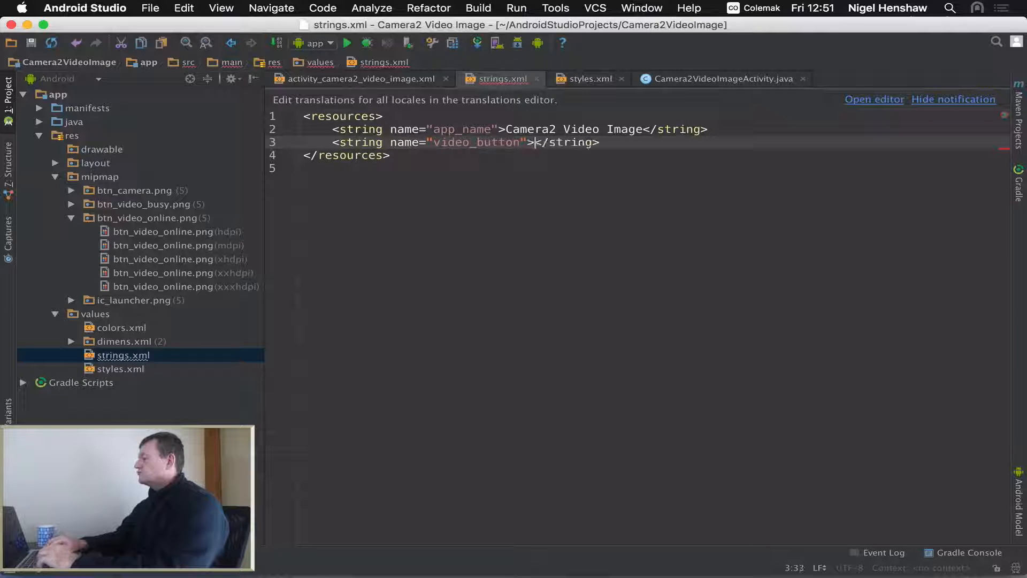
{"action": "type", "text": "Video Record"}
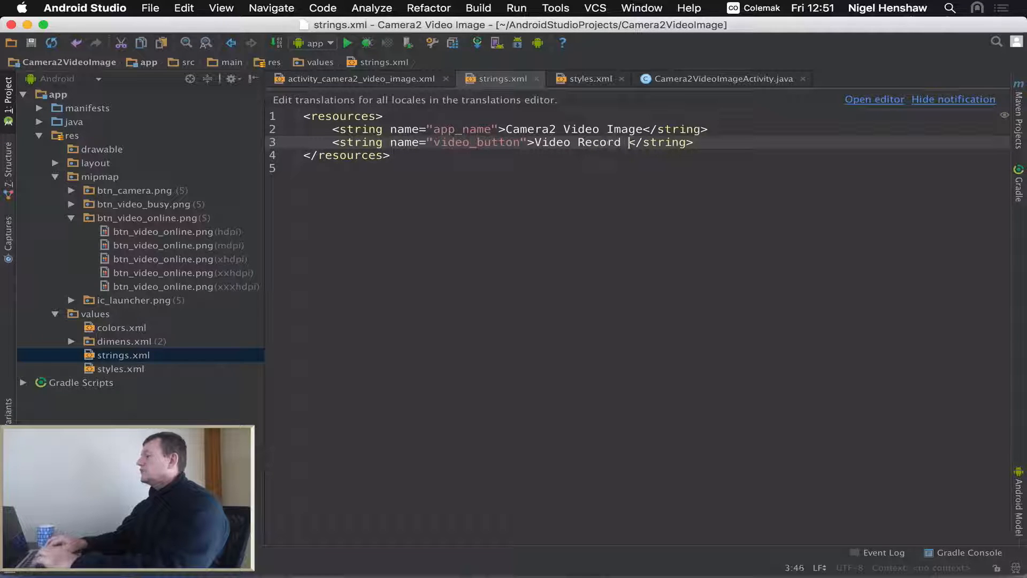
{"action": "type", "text": "Button"}
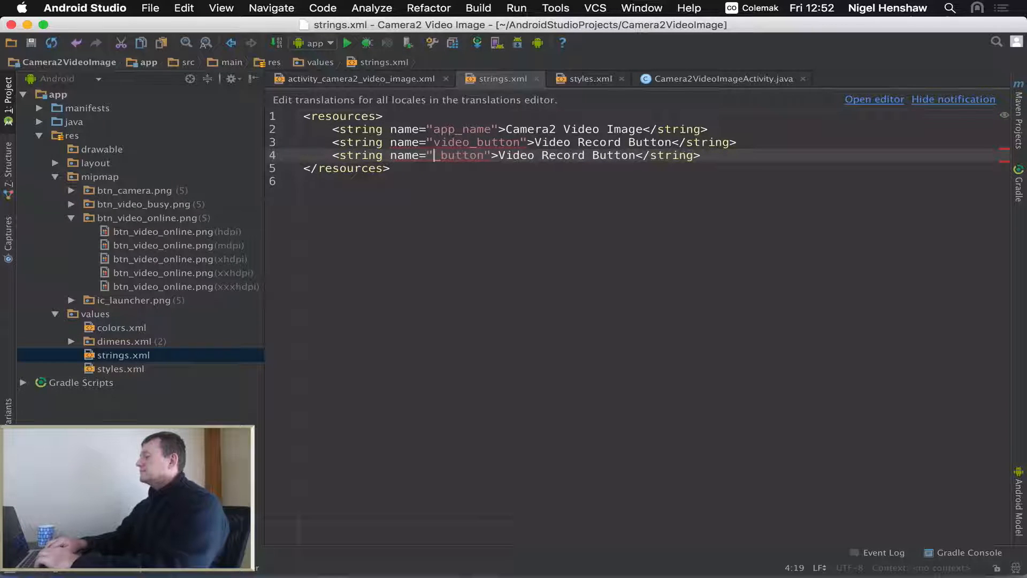
Add the string camera_button with value "Camera Capture Button"
{"action": "type", "text": "camera"}
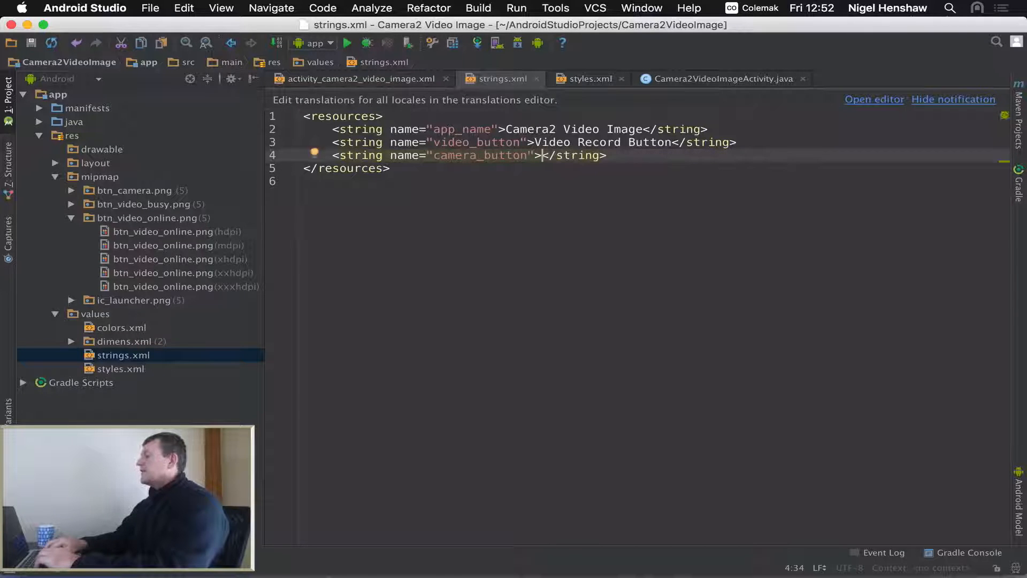
{"action": "type", "text": "Camera Ca"}
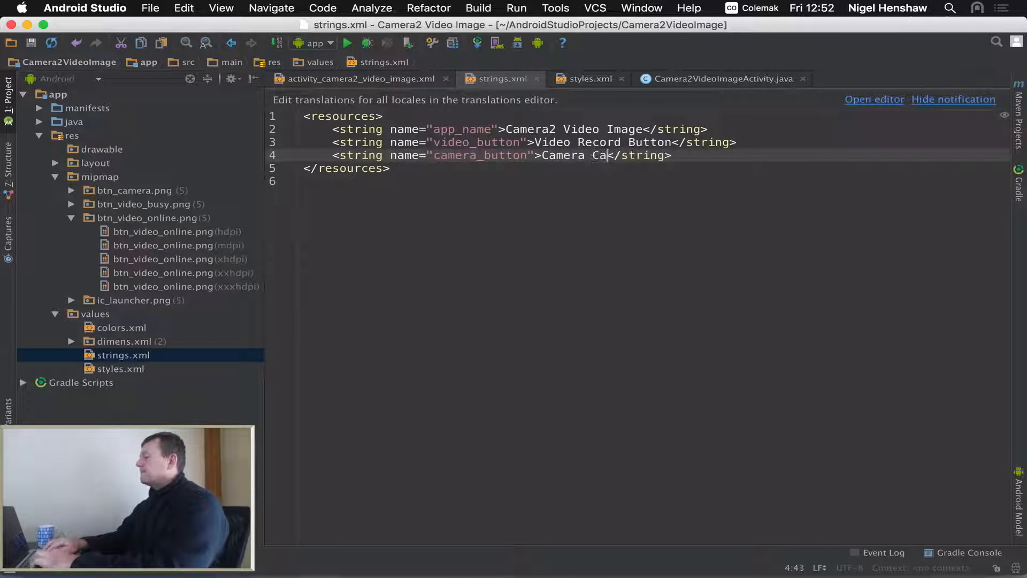
{"action": "type", "text": "pture"}
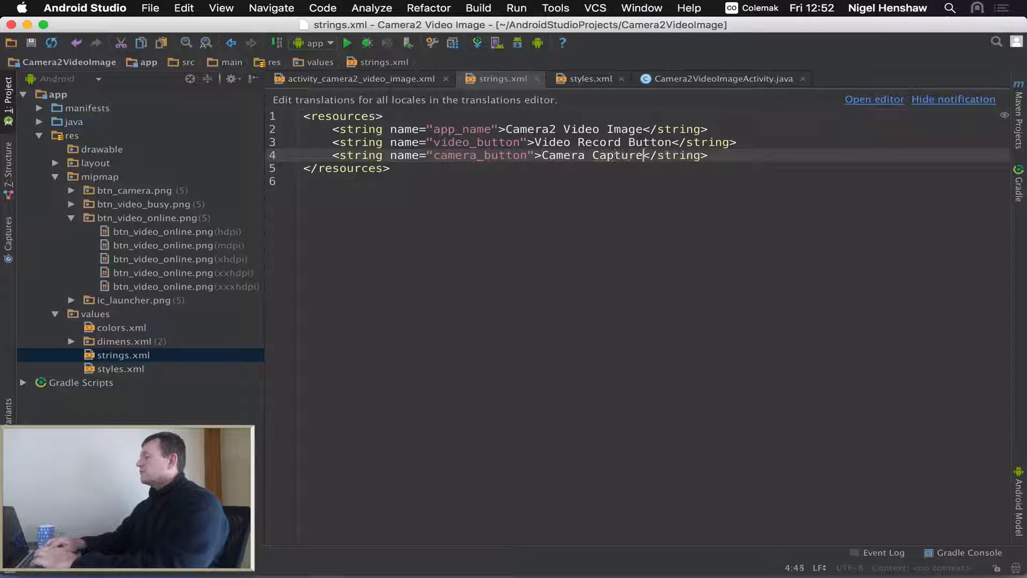
{"action": "type", "text": "Button"}
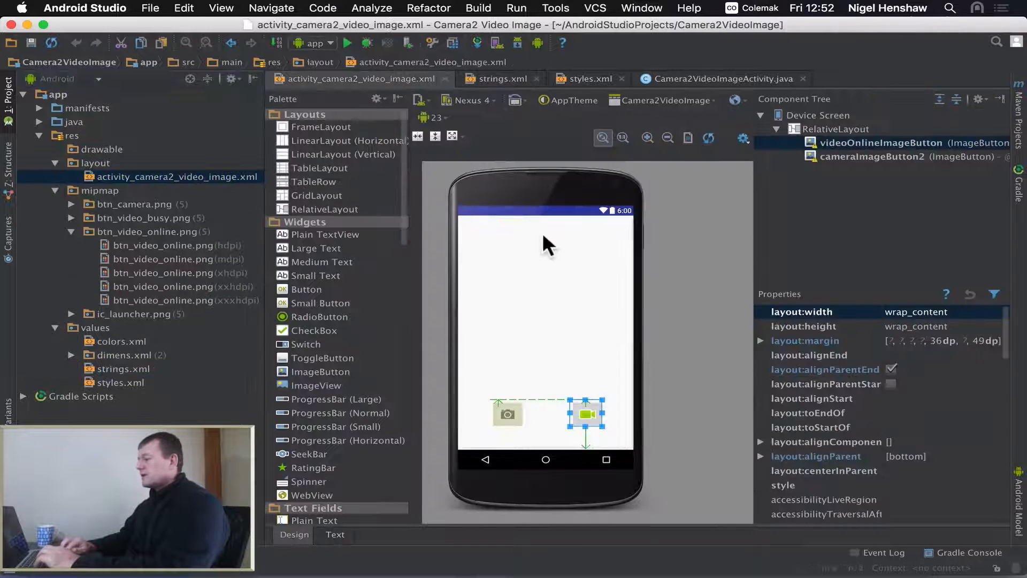
{"action": "left_click", "coordinate": [335, 535]}
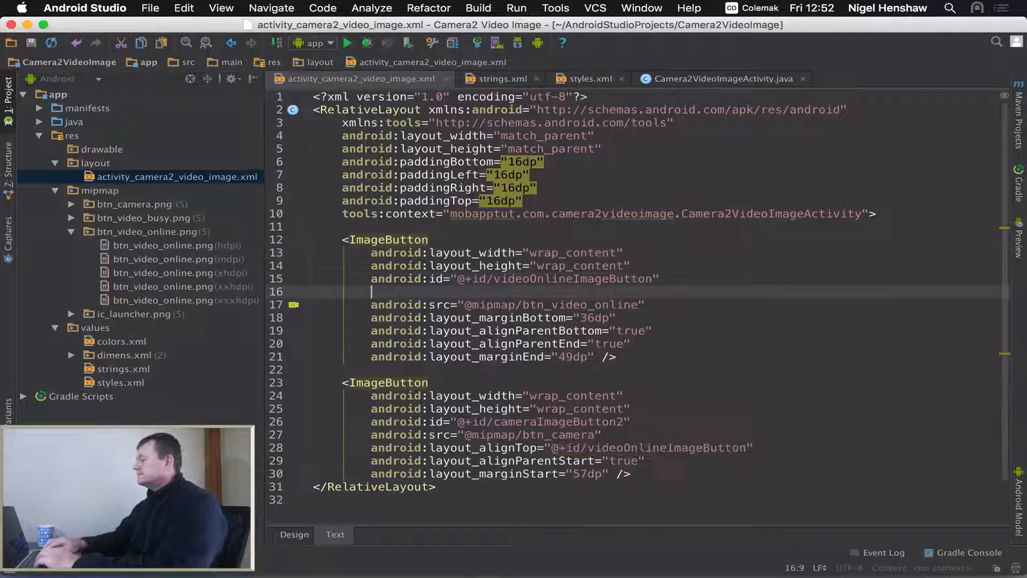
{"action": "type", "text": "android:"}
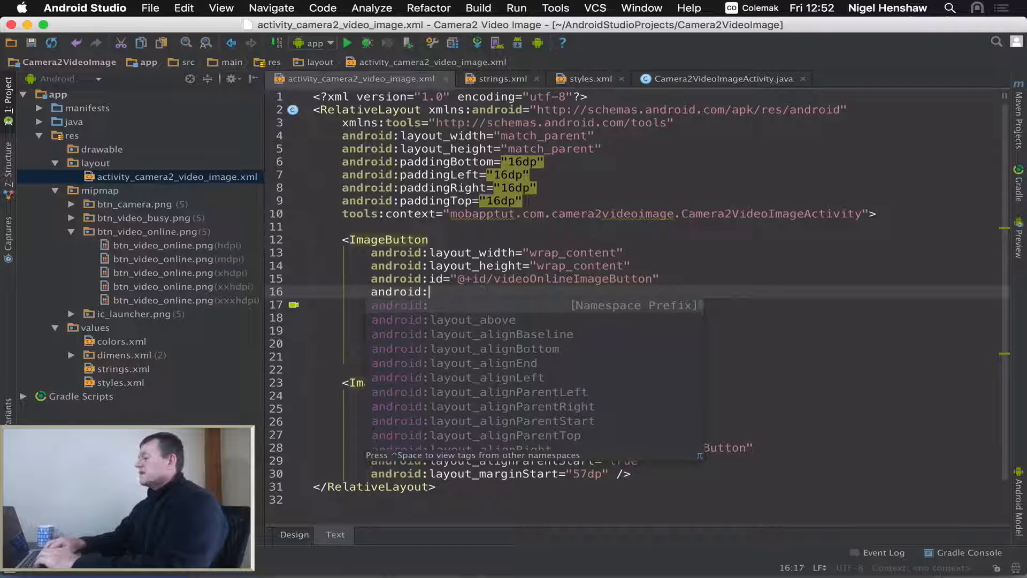
{"action": "type", "text": "contentDescription=\""}
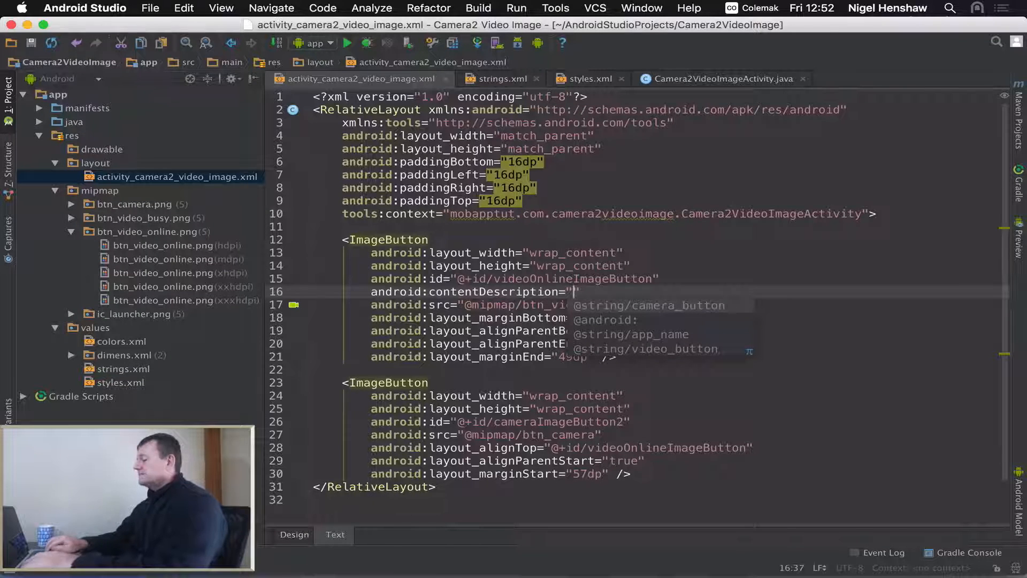
{"action": "type", "text": "string/video_button"}
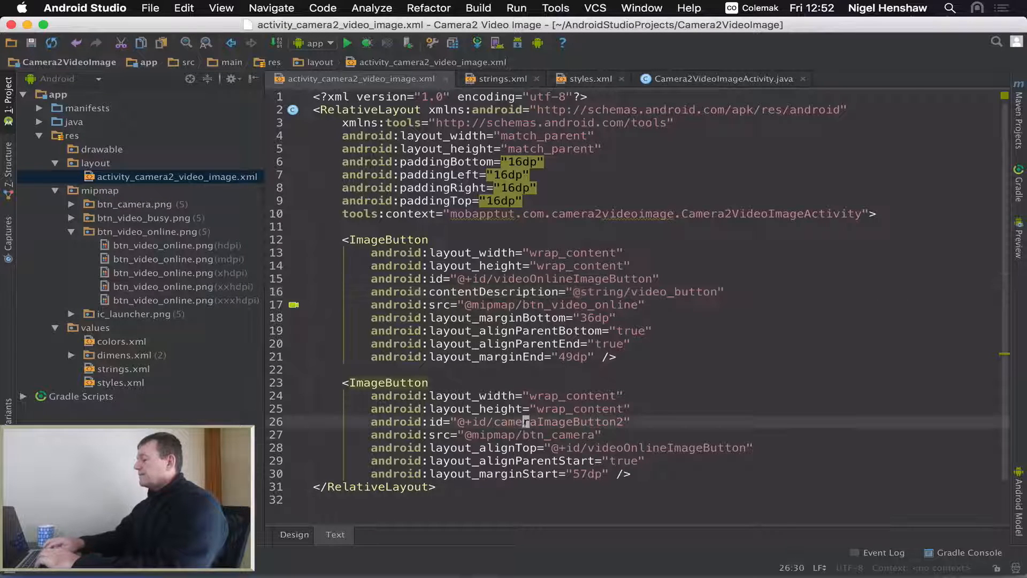
{"action": "type", "text": "android:contentDescription="}
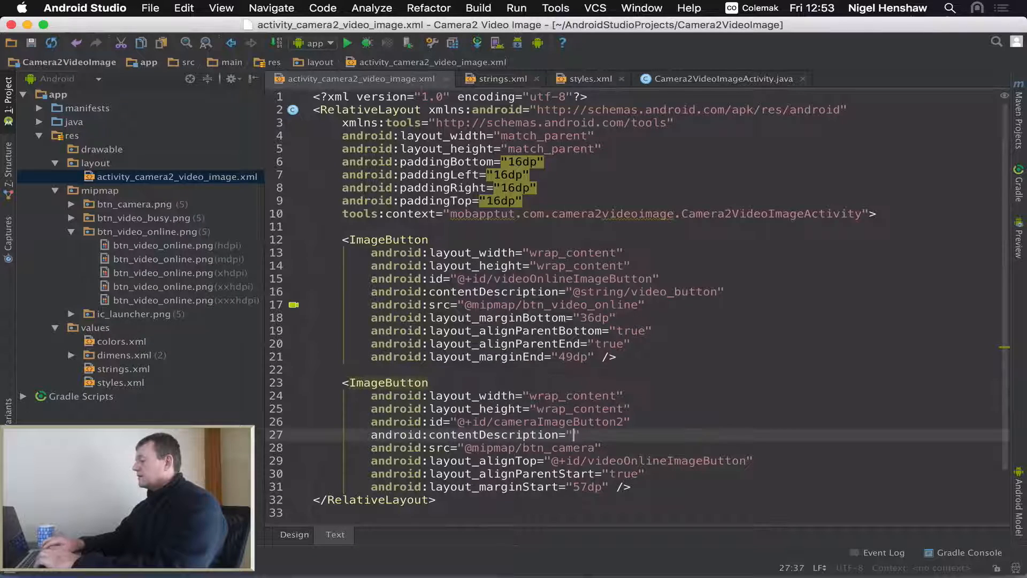
{"action": "type", "text": "\""}
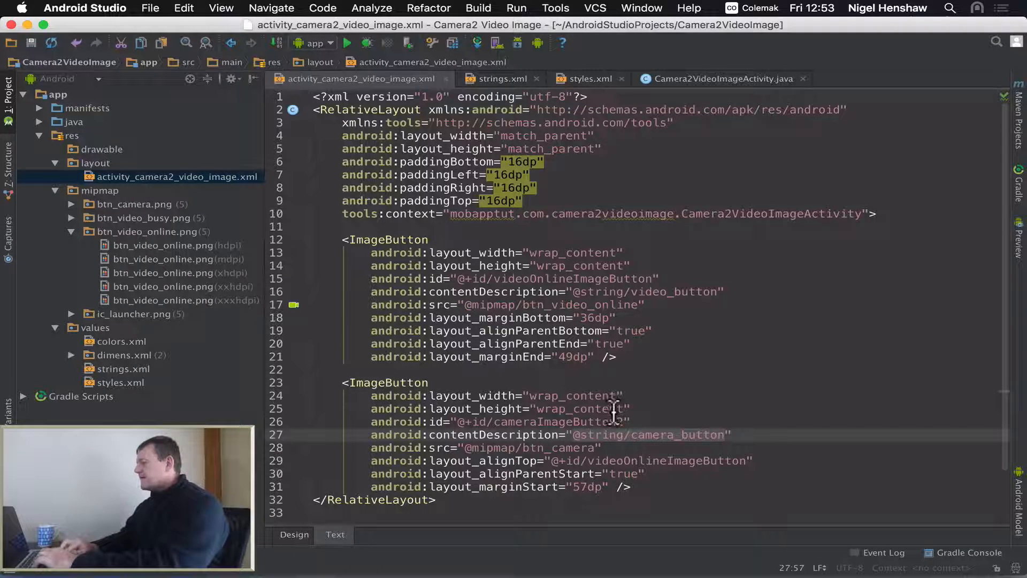
{"action": "left_click", "coordinate": [293, 534]}
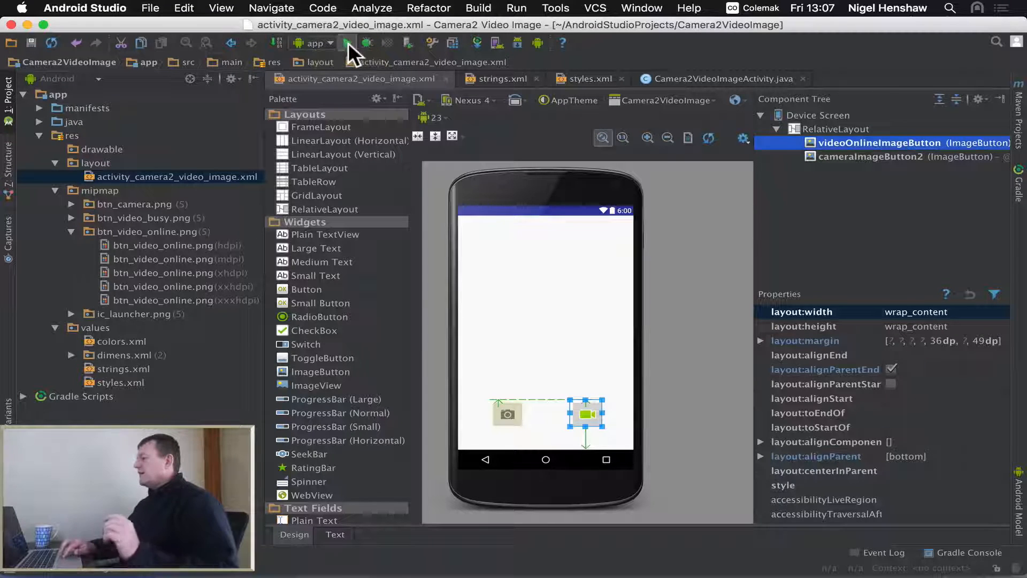
Run the app on the LGE Nexus 5X and start the Android Monitor screen recorder
{"action": "left_click", "coordinate": [348, 43]}
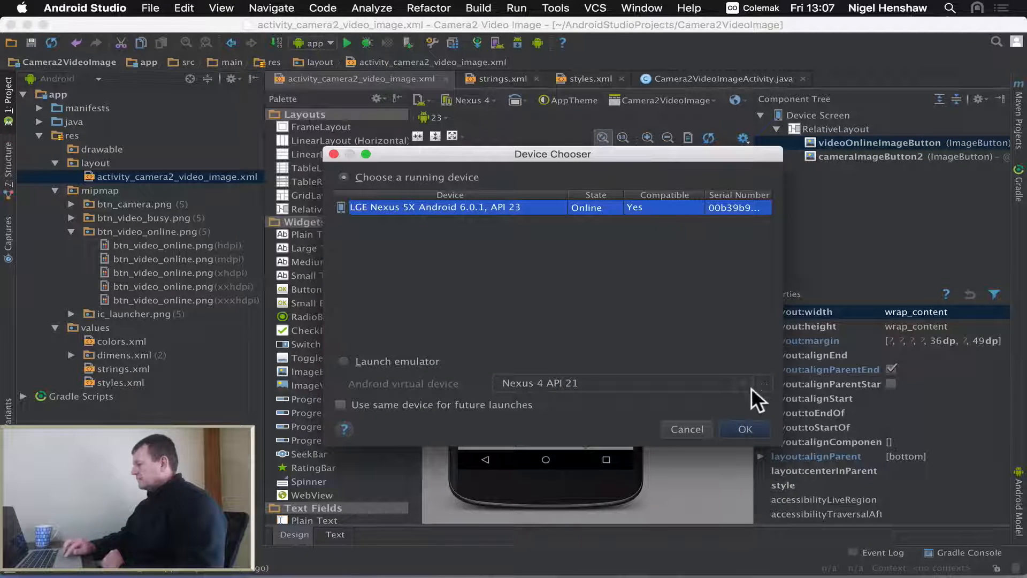
{"action": "left_click", "coordinate": [745, 429]}
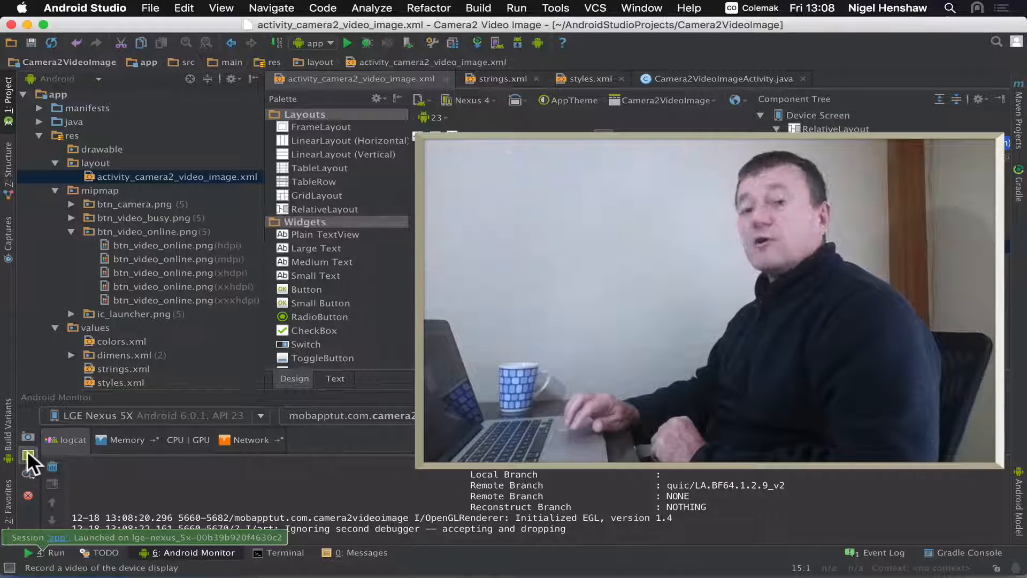
{"action": "left_click", "coordinate": [28, 454]}
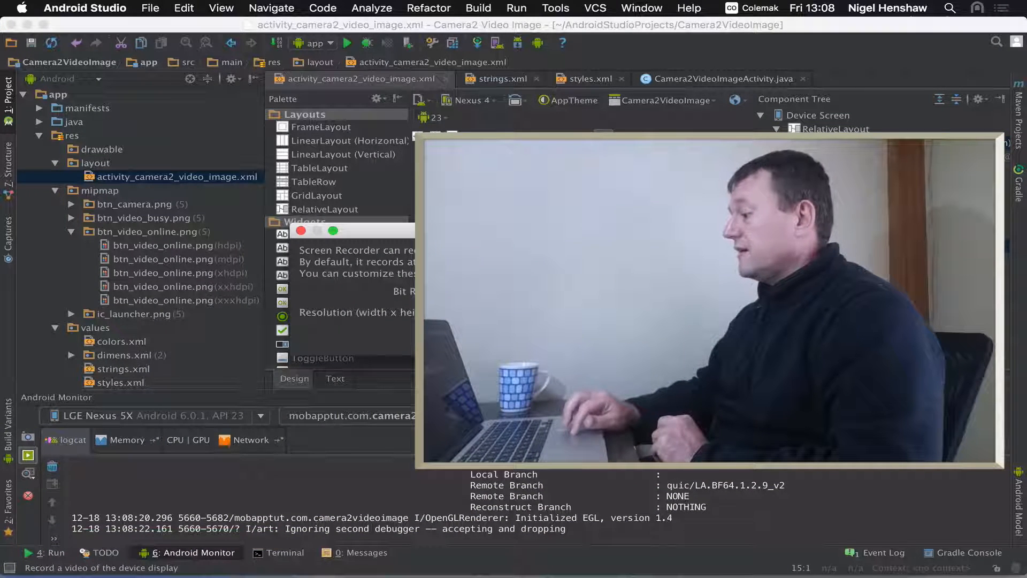